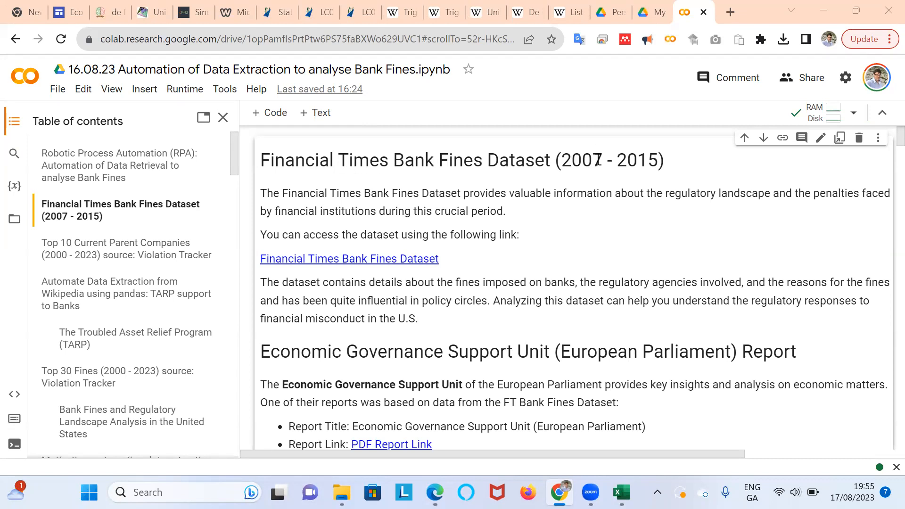
pyautogui.moveTo(394, 196)
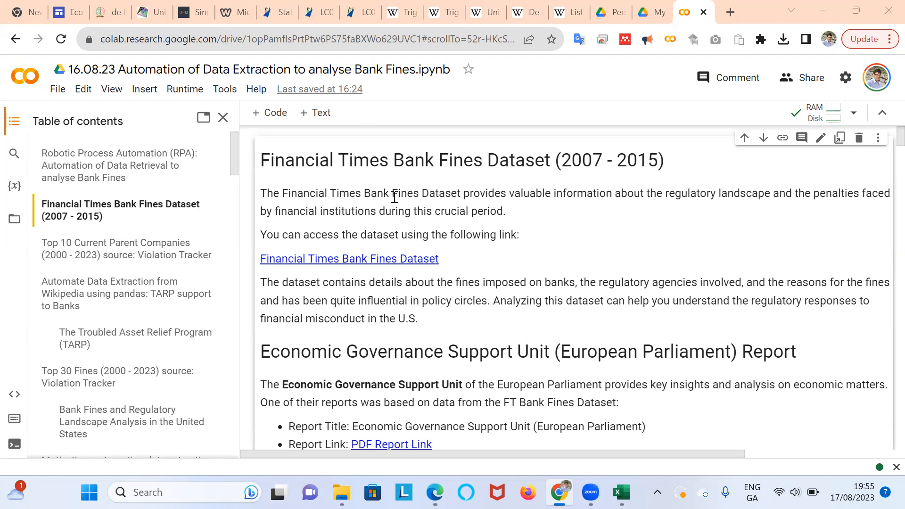
pyautogui.moveTo(281, 102)
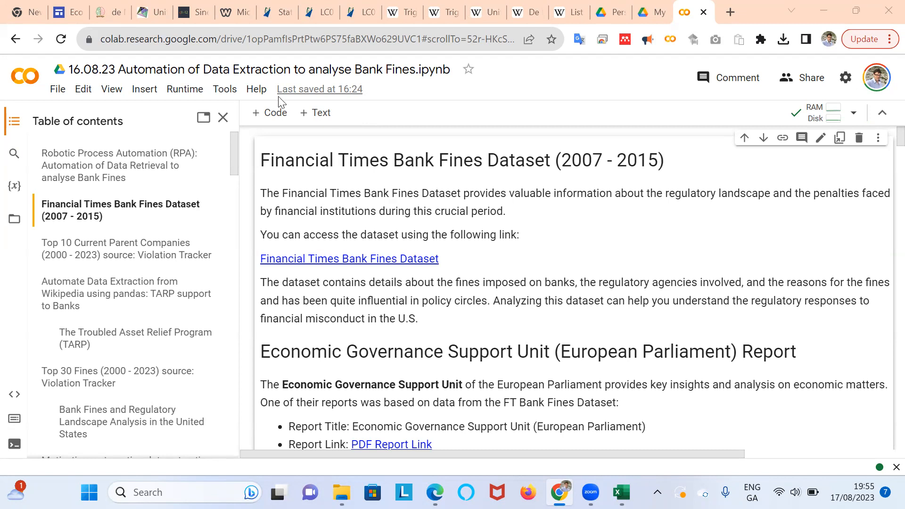
pyautogui.moveTo(219, 69)
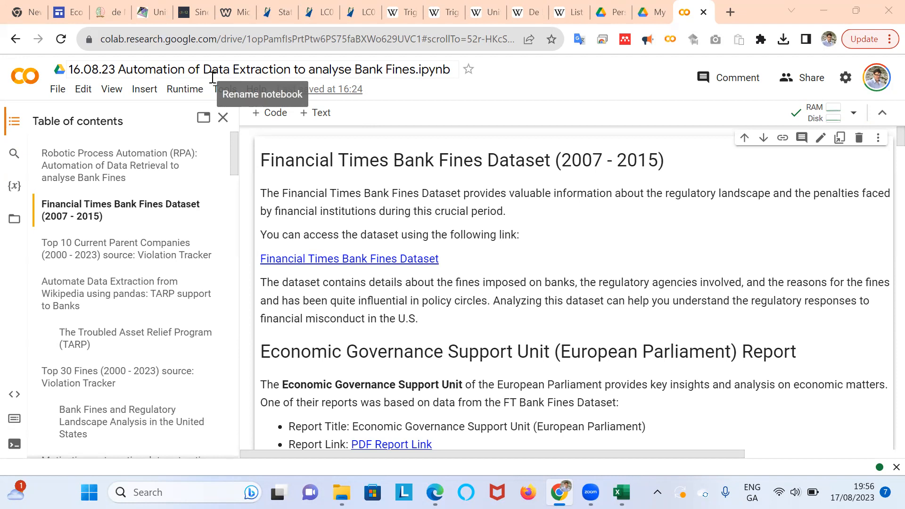
pyautogui.moveTo(467, 89)
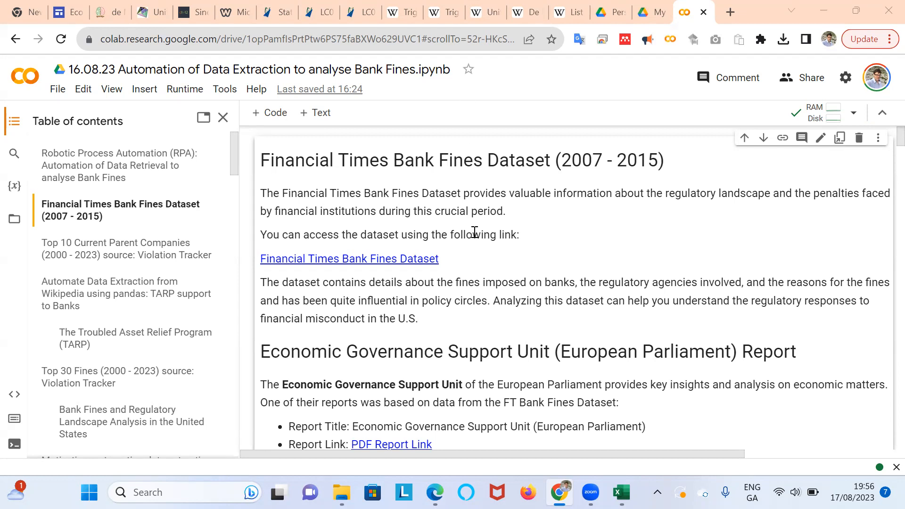
# Step: Follow the notebook's Financial Times Bank Fines Dataset link through Leaving Colab to FT.com
pyautogui.scroll(-3)
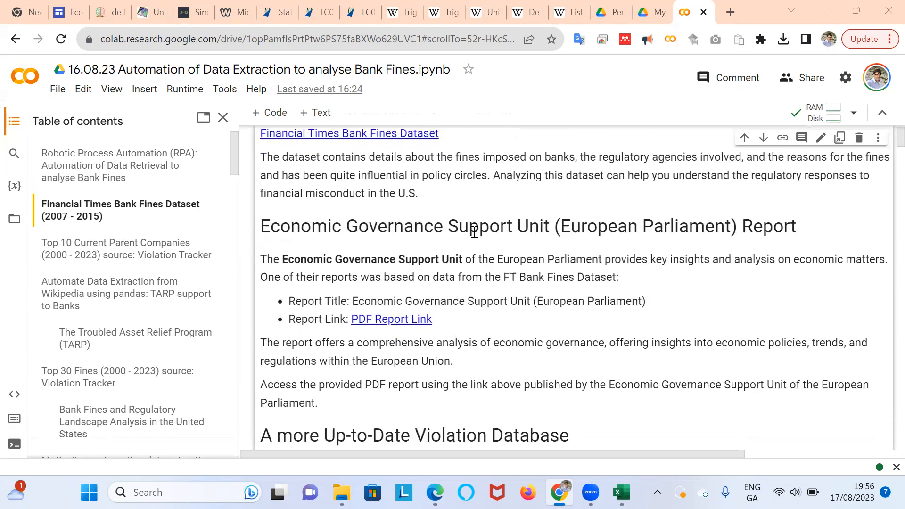
pyautogui.scroll(-3)
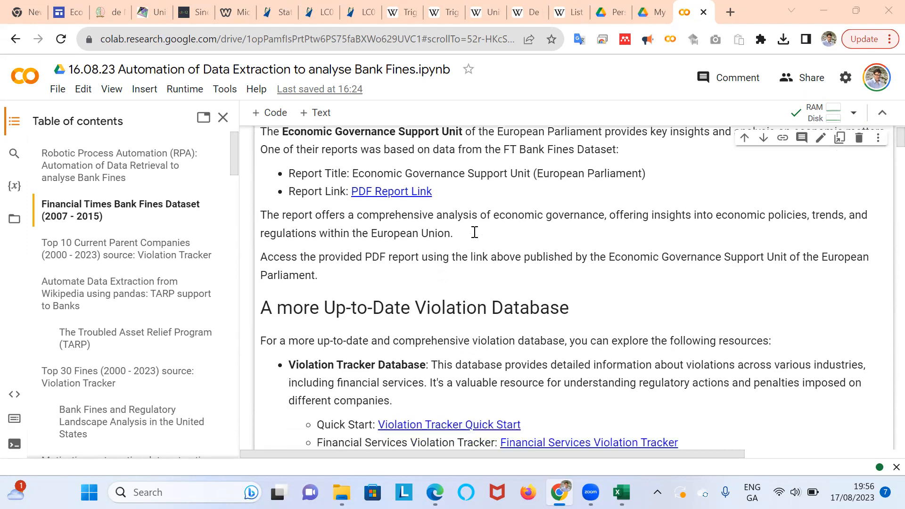
pyautogui.scroll(-3)
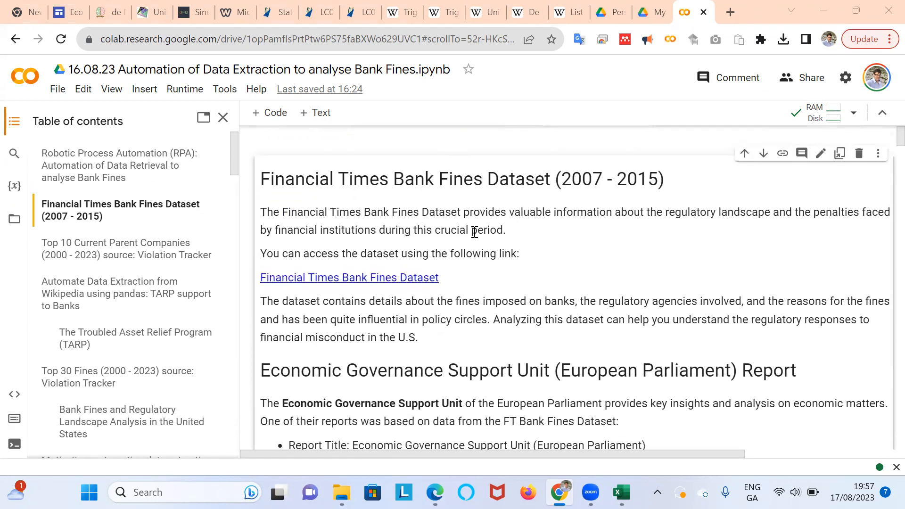
pyautogui.moveTo(468, 250)
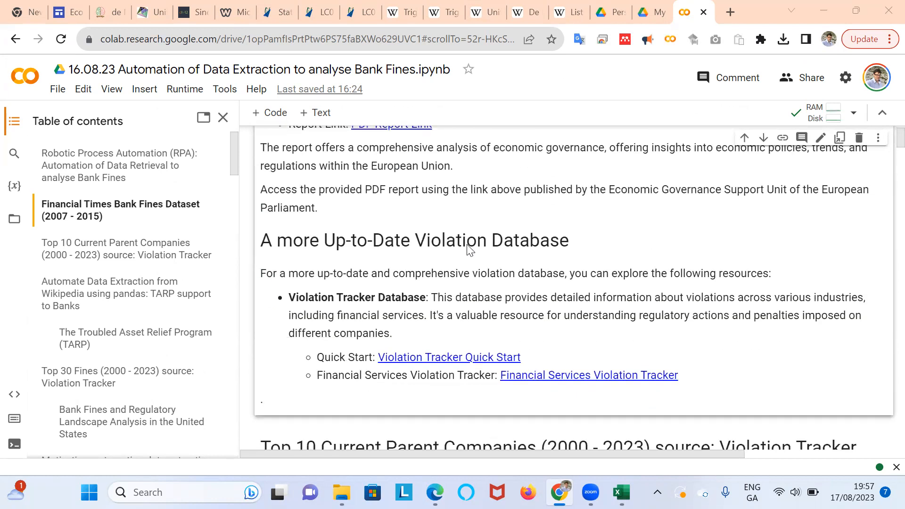
pyautogui.scroll(-3)
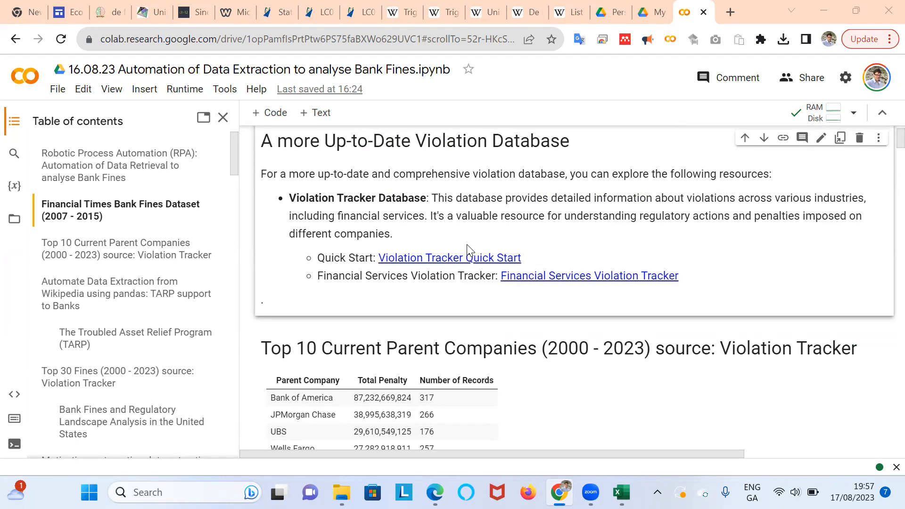
pyautogui.scroll(-3)
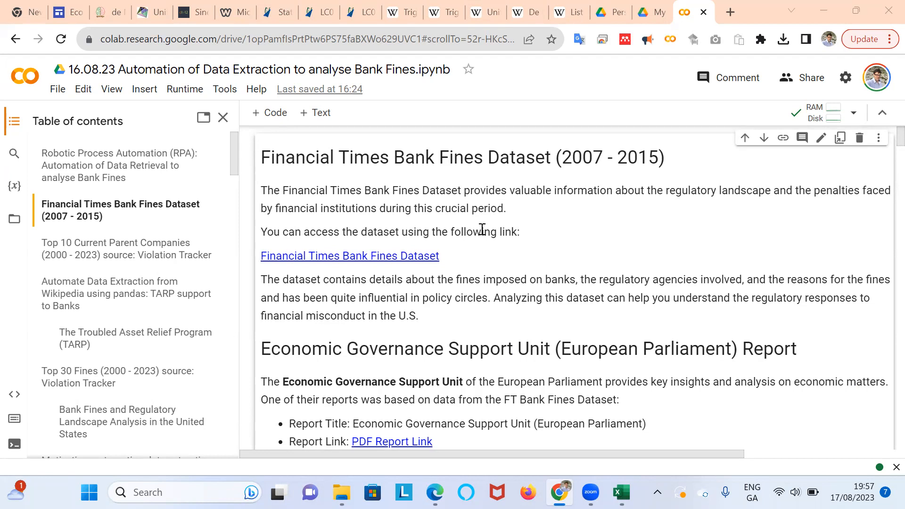
pyautogui.scroll(-3)
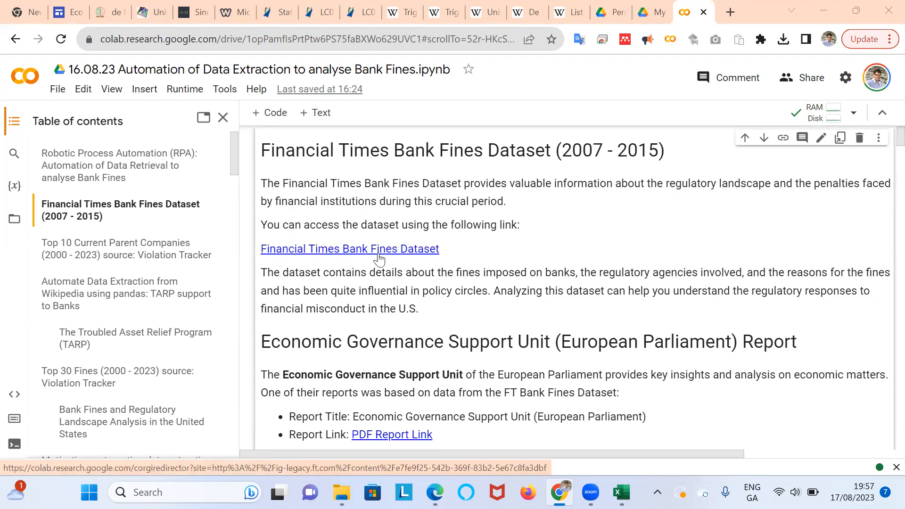
pyautogui.click(349, 249)
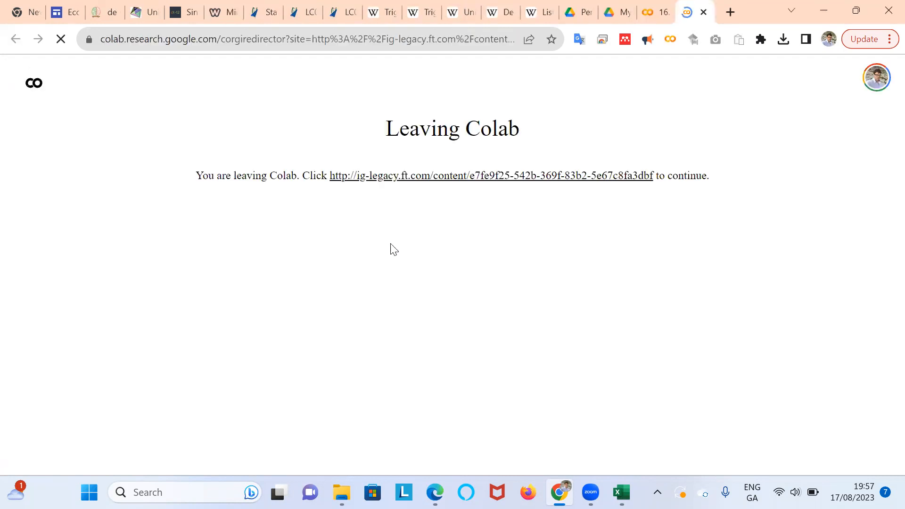
pyautogui.click(492, 175)
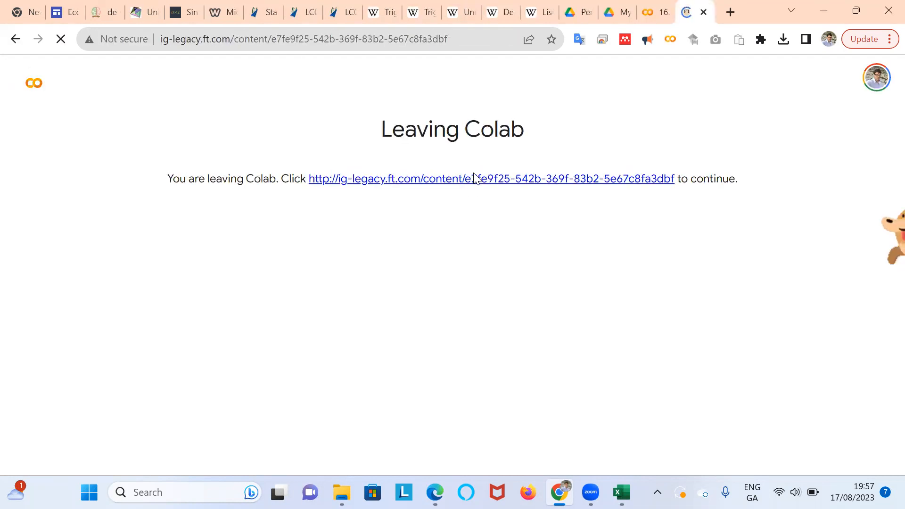
pyautogui.click(491, 178)
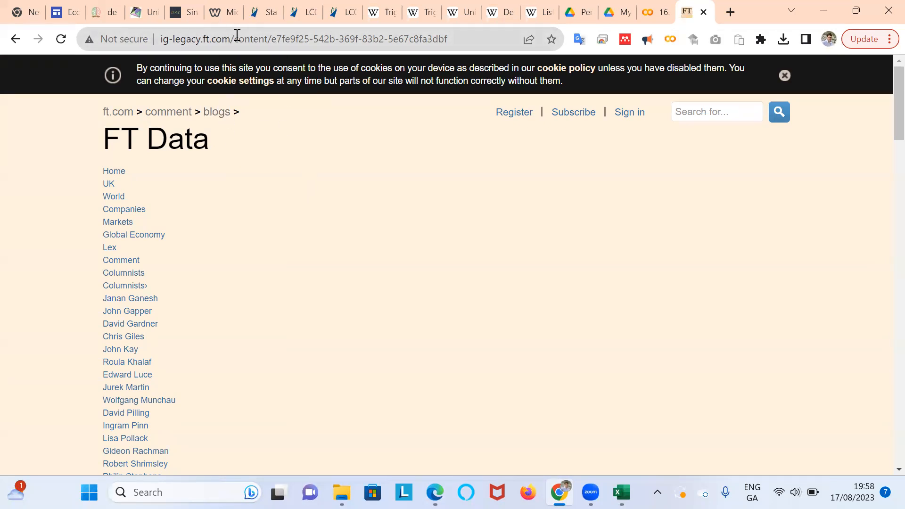
# Step: Scroll the FT 'Bank fines: get the data' post down to the US regulatory action chart
pyautogui.scroll(-3)
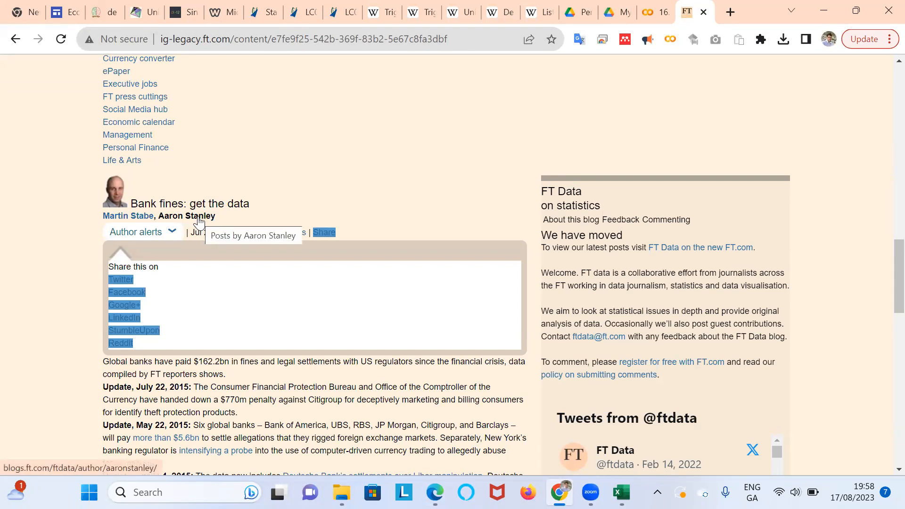
pyautogui.moveTo(242, 283)
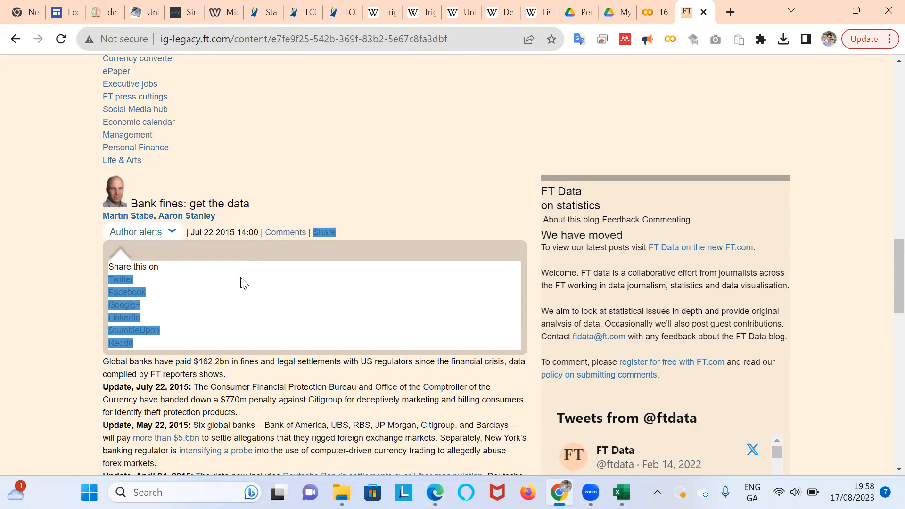
pyautogui.scroll(-3)
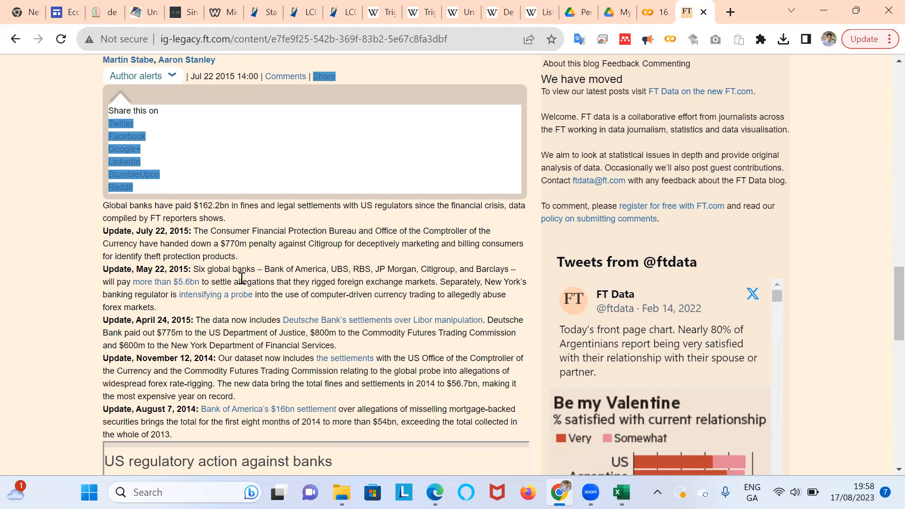
pyautogui.moveTo(217, 256)
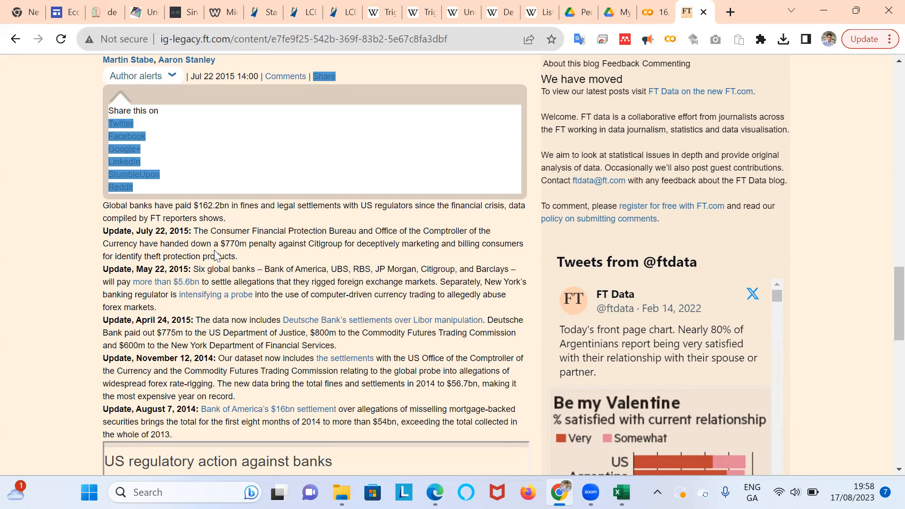
pyautogui.moveTo(203, 241)
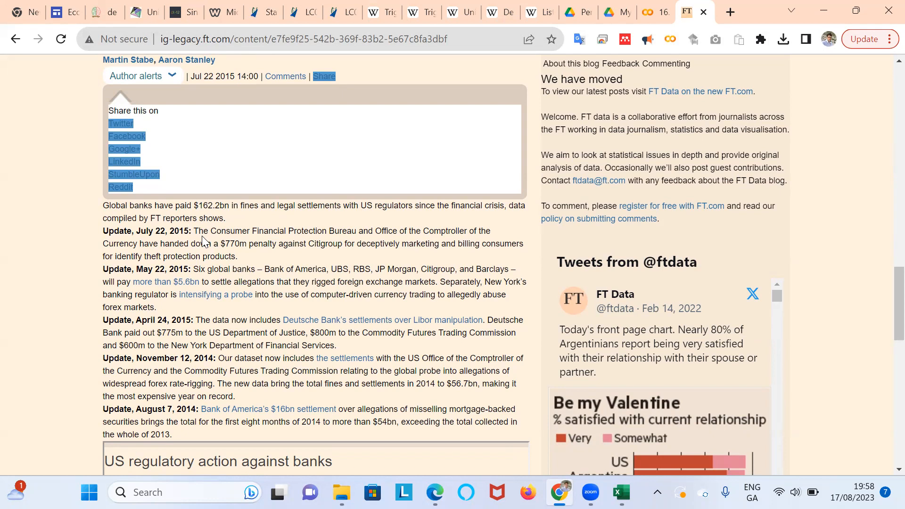
pyautogui.scroll(-3)
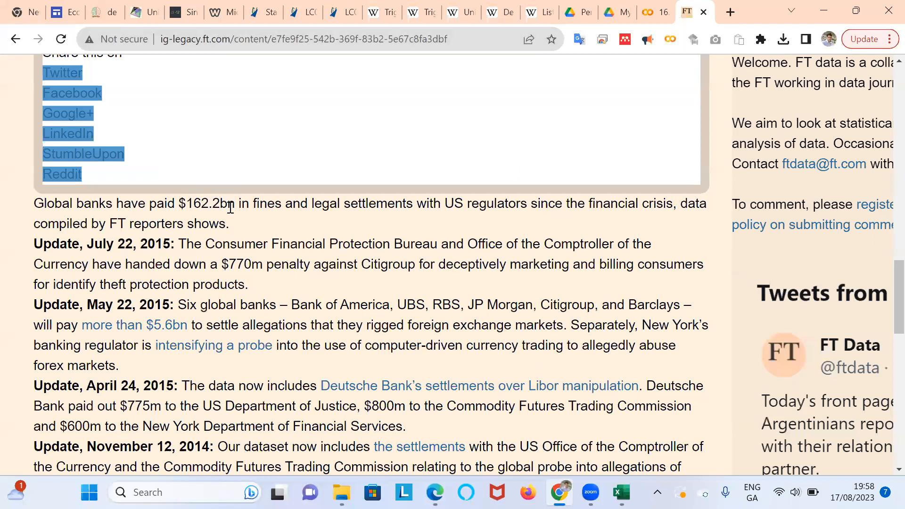
pyautogui.moveTo(277, 231)
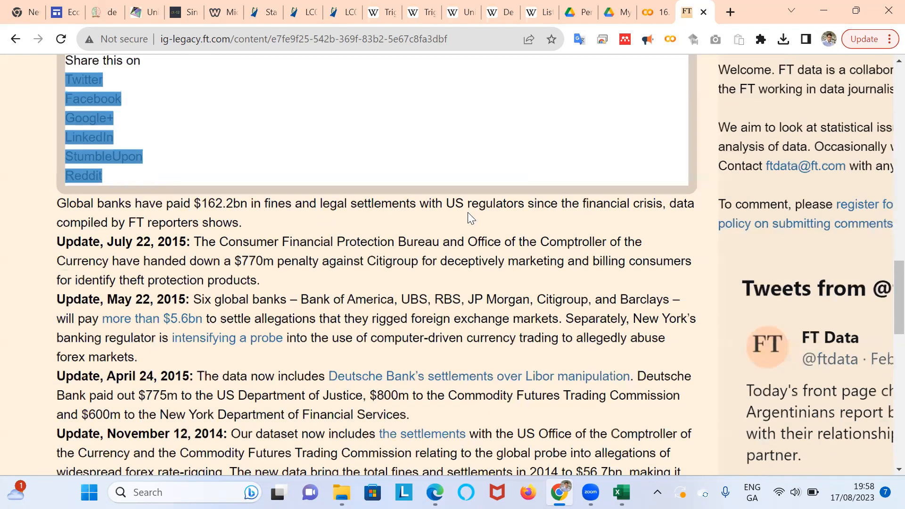
pyautogui.scroll(-3)
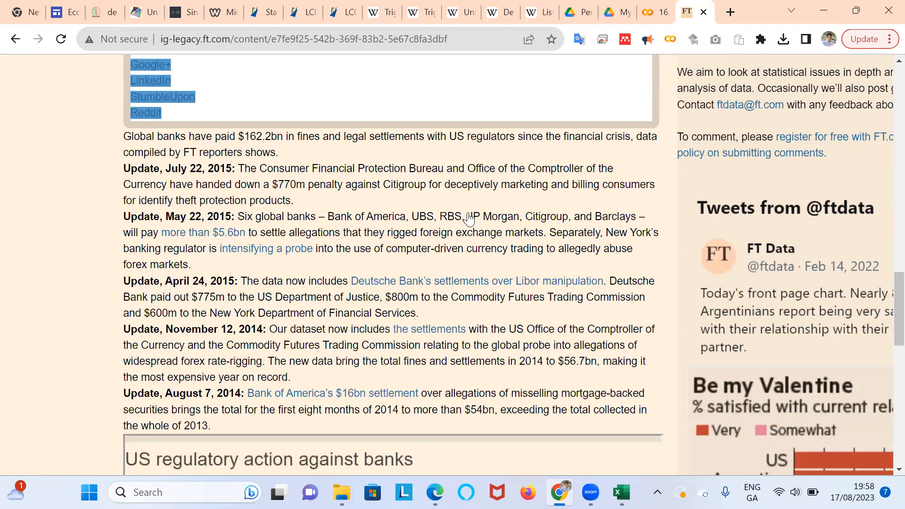
pyautogui.scroll(-3)
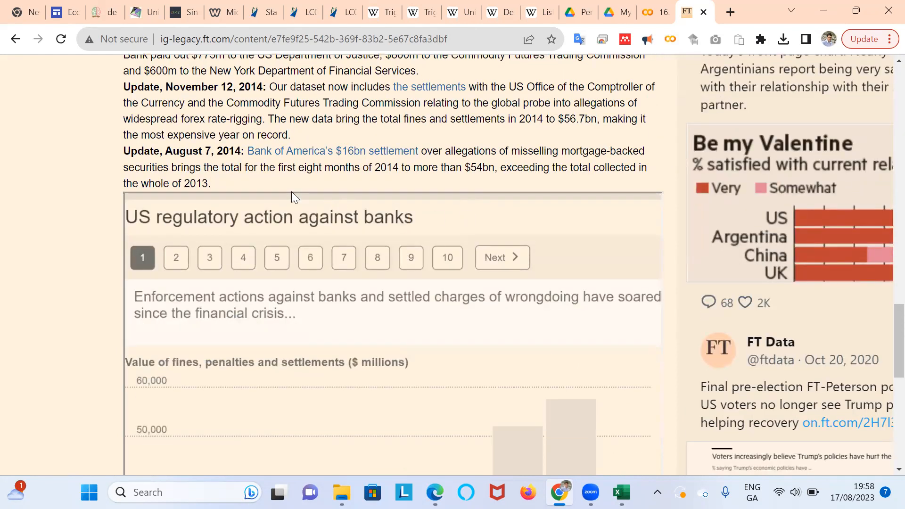
pyautogui.scroll(-3)
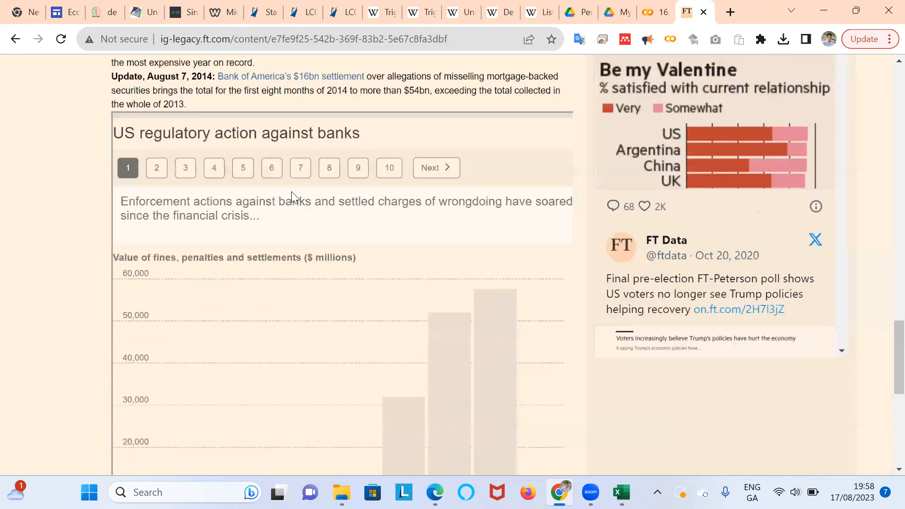
pyautogui.scroll(-3)
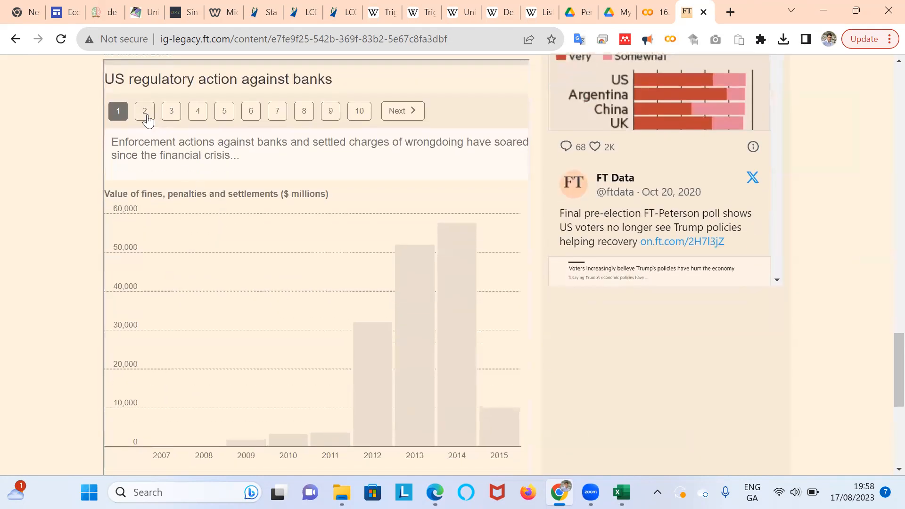
# Step: Step the regulatory action chart through slides 2 and 3 on penalties over $1bn
pyautogui.click(144, 111)
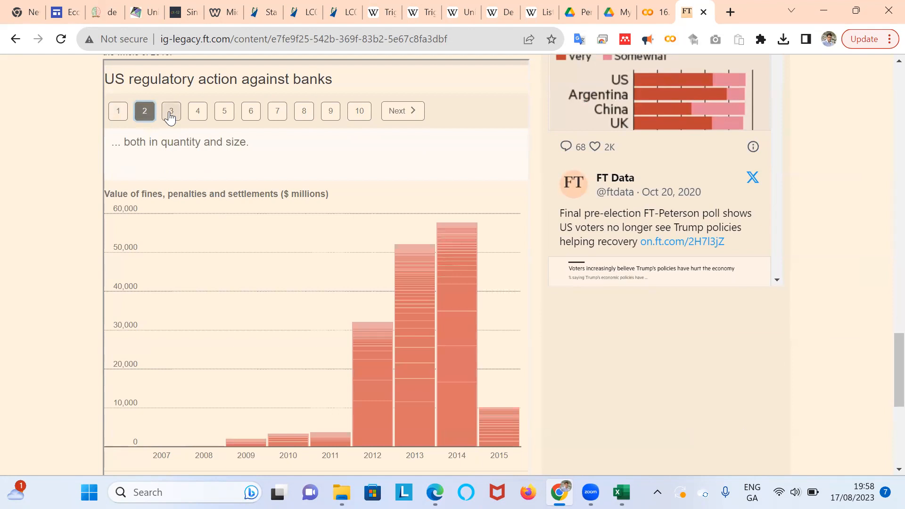
pyautogui.click(171, 111)
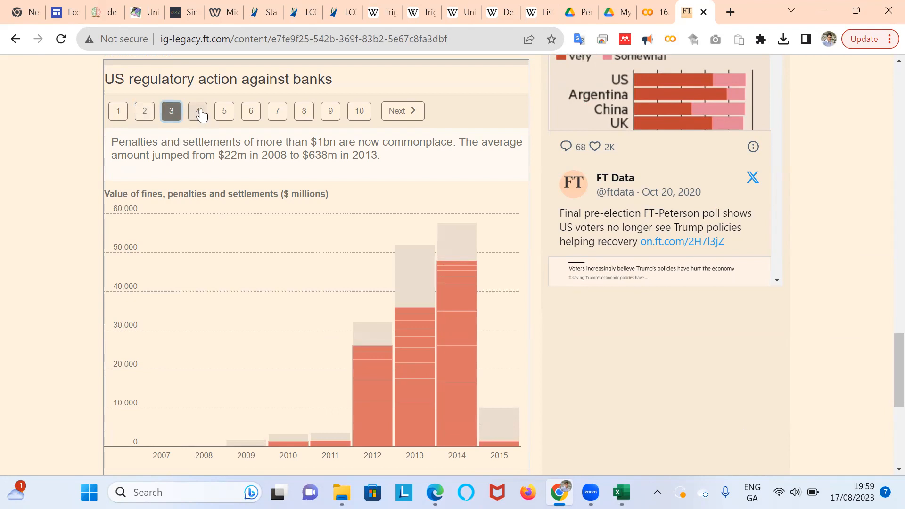
pyautogui.scroll(-3)
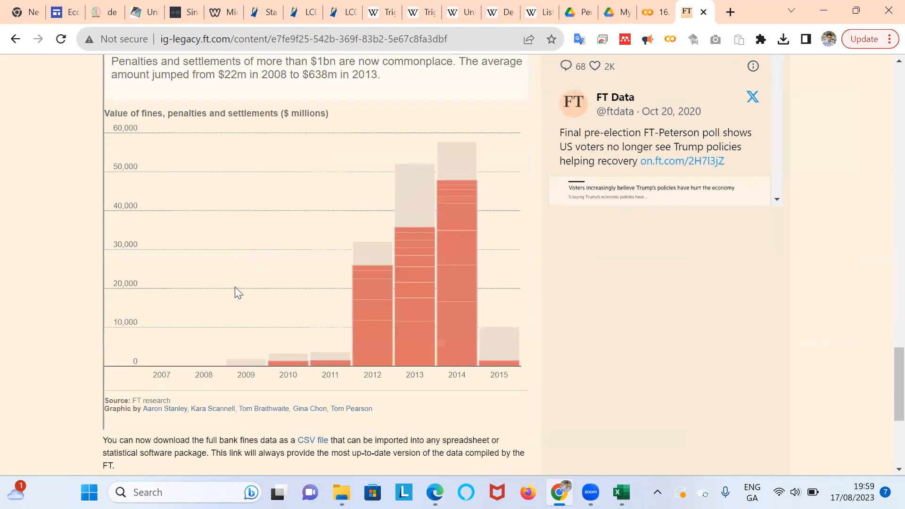
pyautogui.moveTo(165, 408)
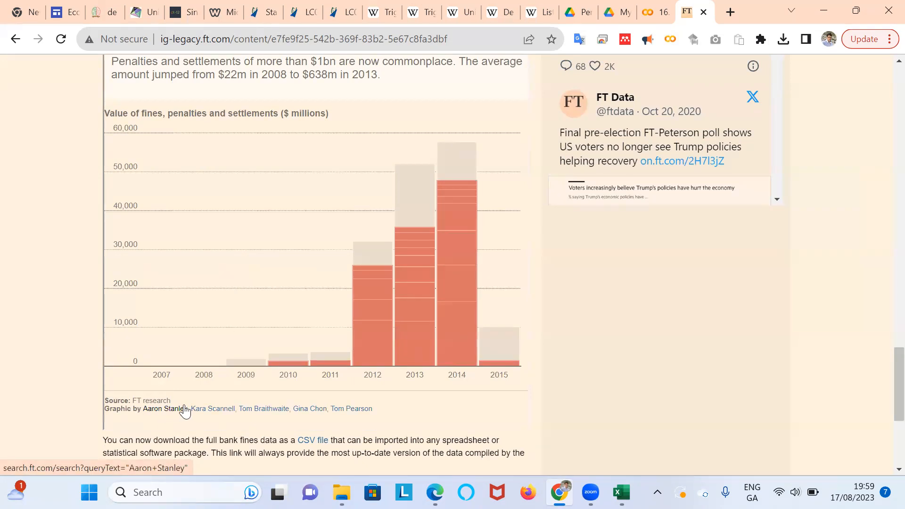
pyautogui.scroll(-3)
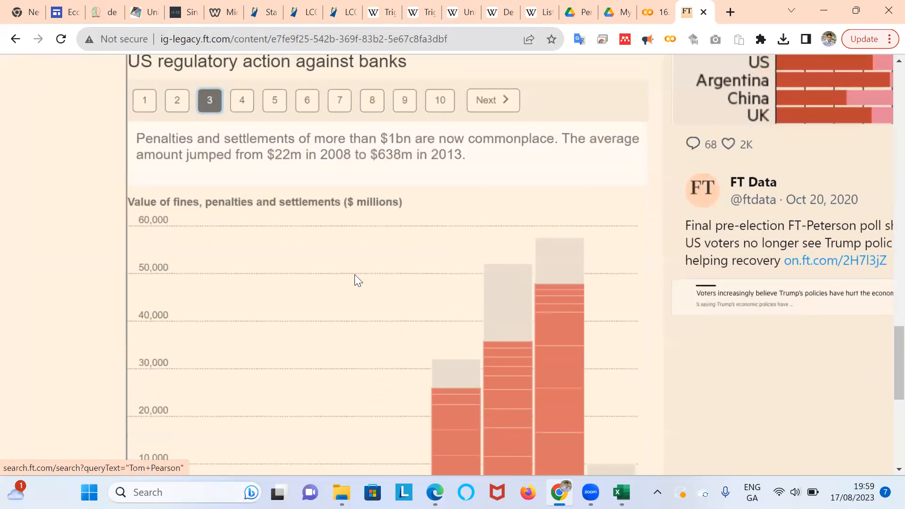
pyautogui.moveTo(241, 100)
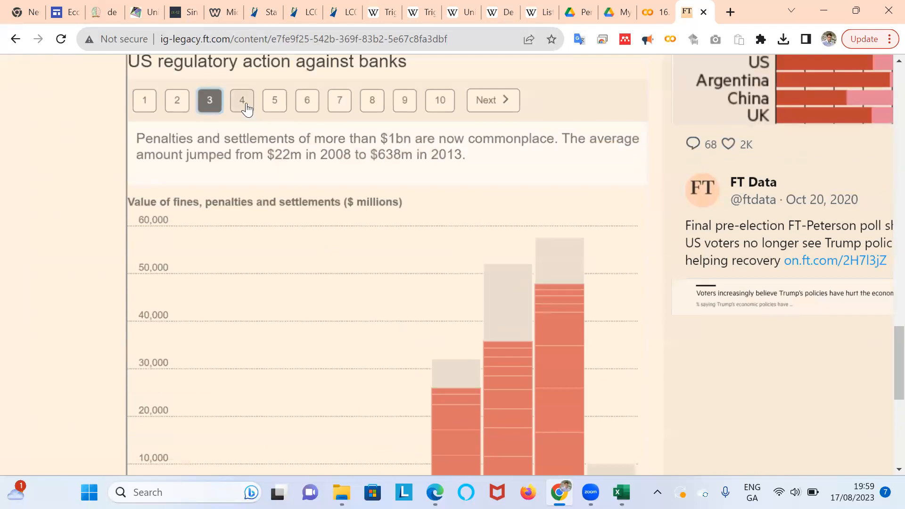
# Step: Advance the chart story from step 4 to step 8 on home loan repurchases
pyautogui.click(242, 100)
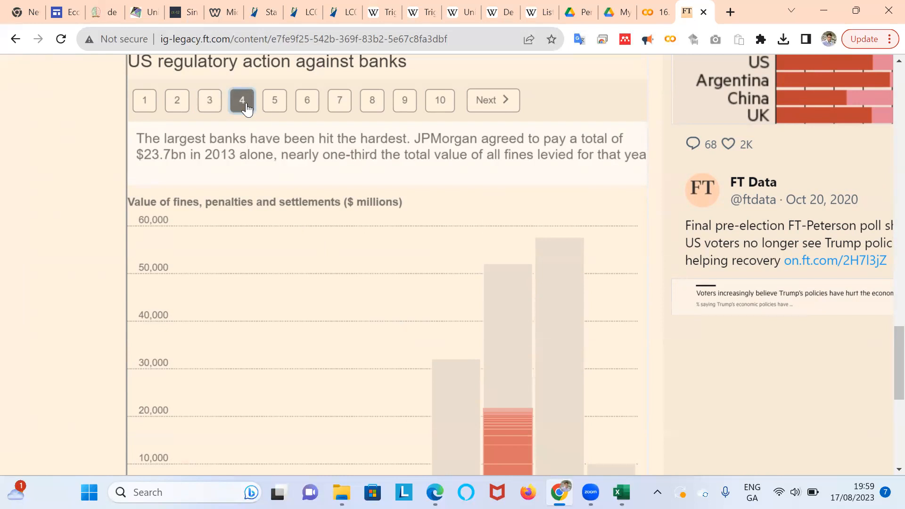
pyautogui.scroll(3)
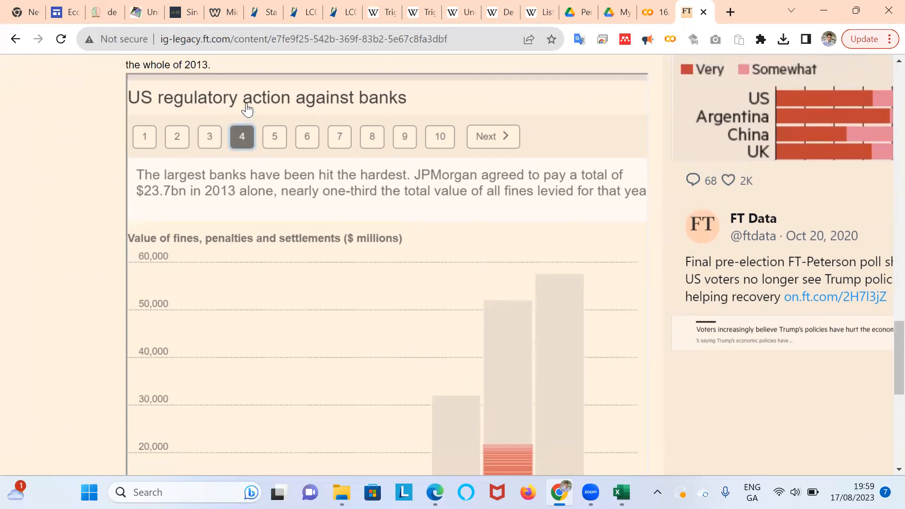
pyautogui.moveTo(274, 136)
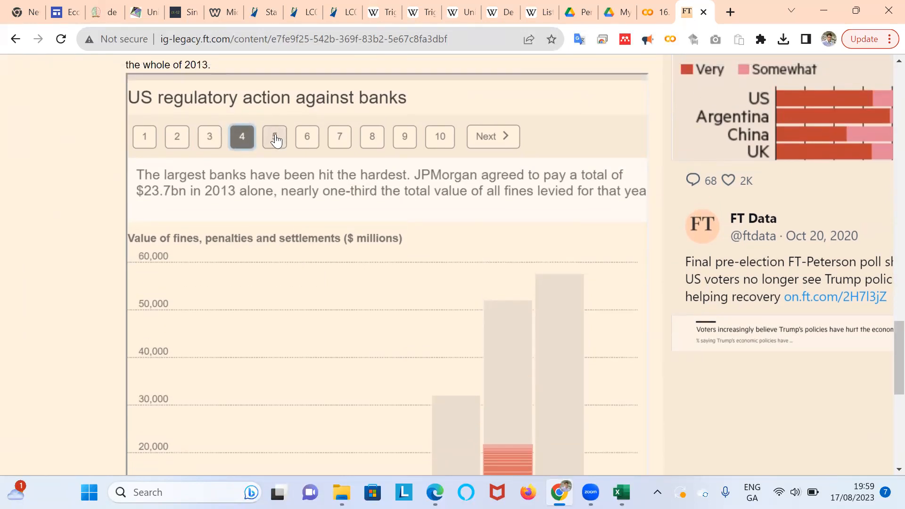
pyautogui.click(274, 137)
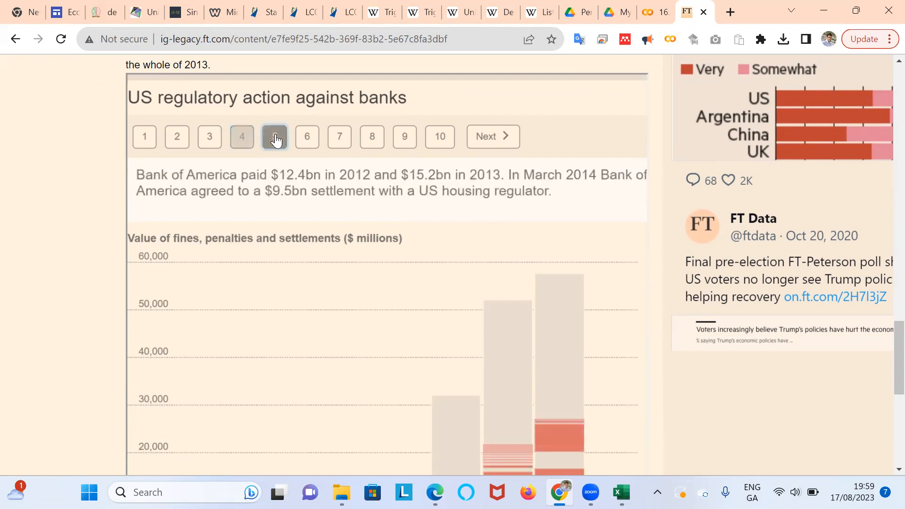
pyautogui.click(274, 137)
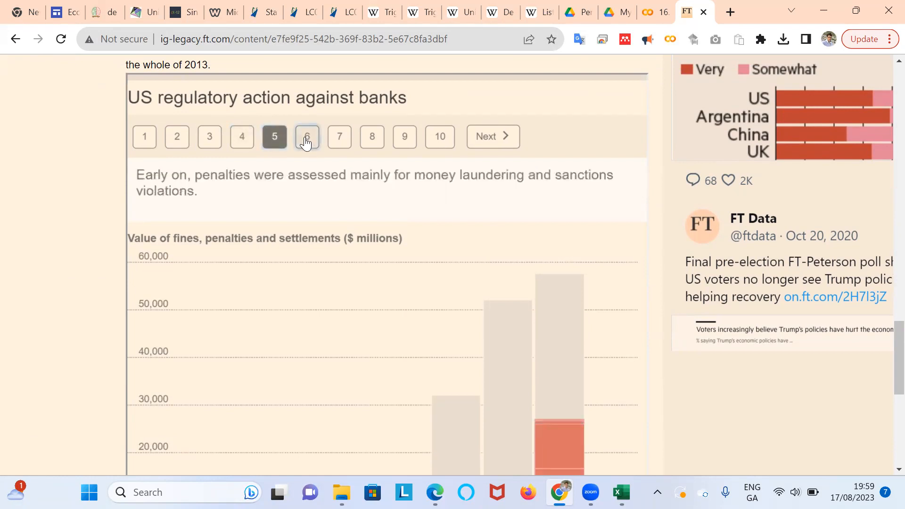
pyautogui.click(340, 137)
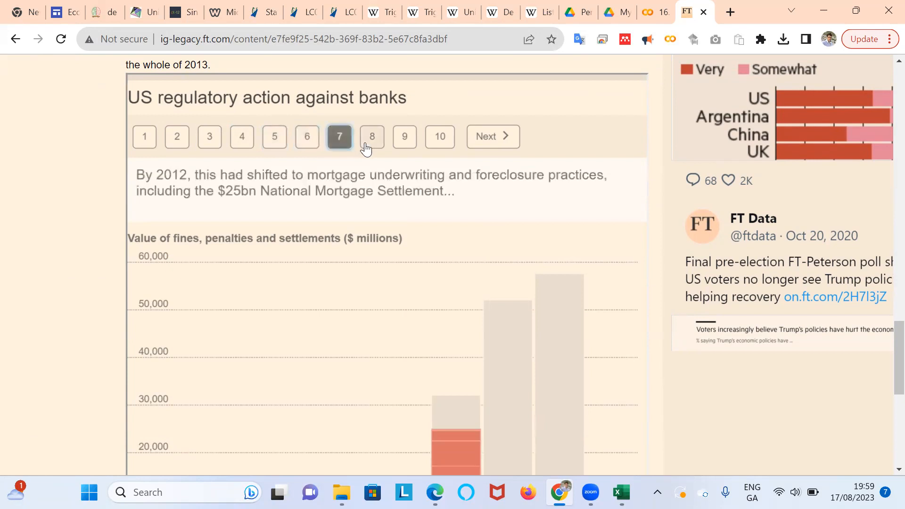
pyautogui.click(372, 136)
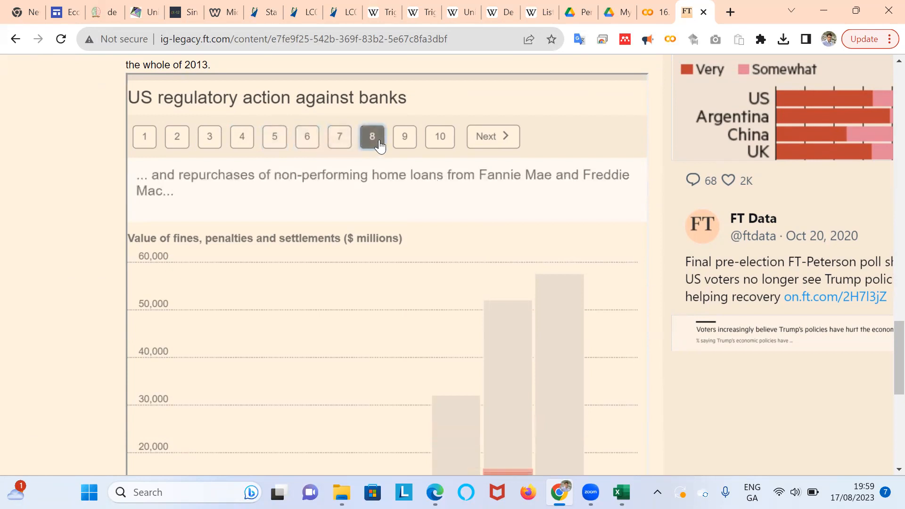
pyautogui.scroll(-3)
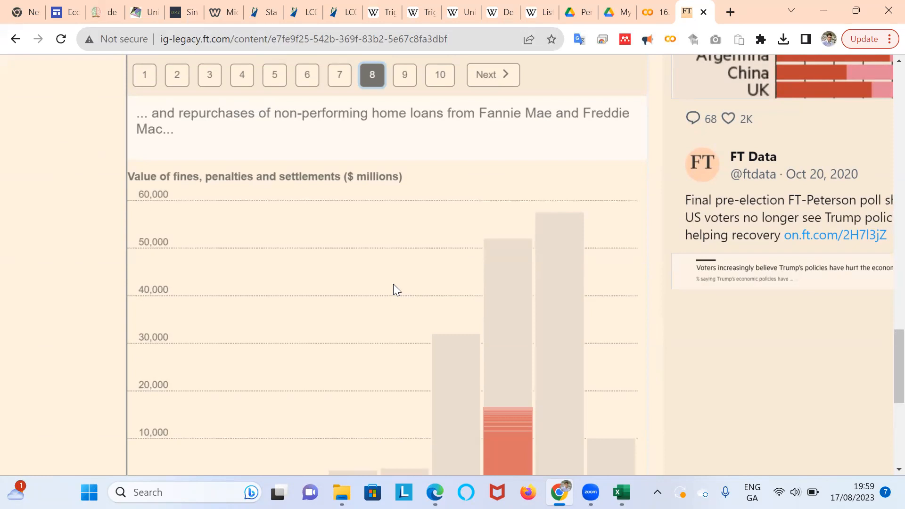
# Step: Download the full bank fines data as a CSV file from below the chart
pyautogui.scroll(-3)
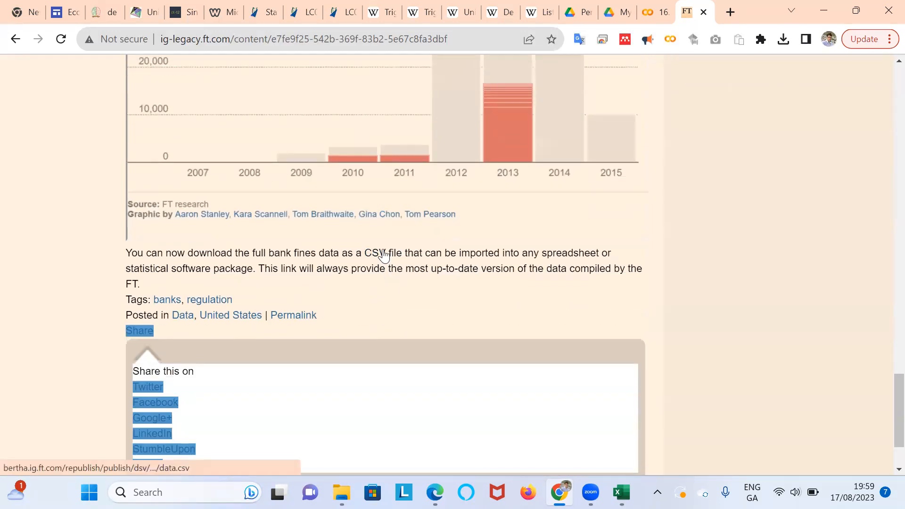
pyautogui.click(374, 253)
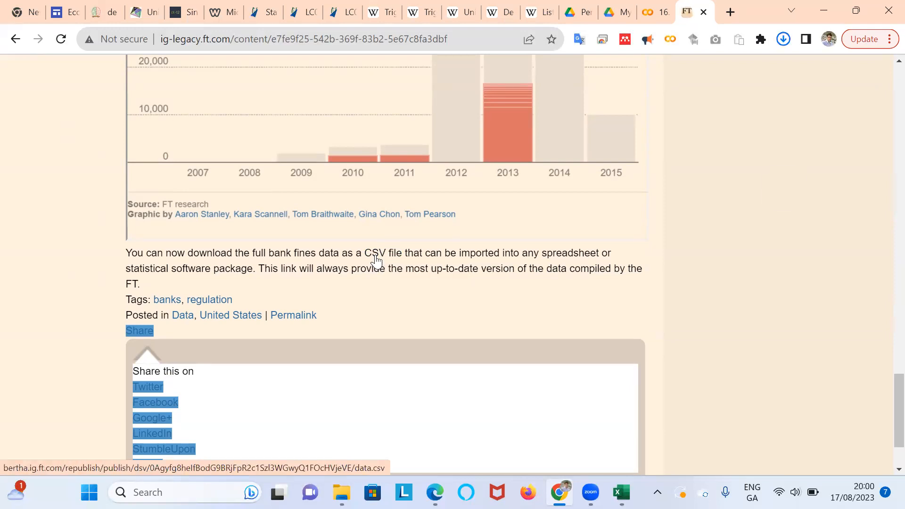
pyautogui.click(375, 258)
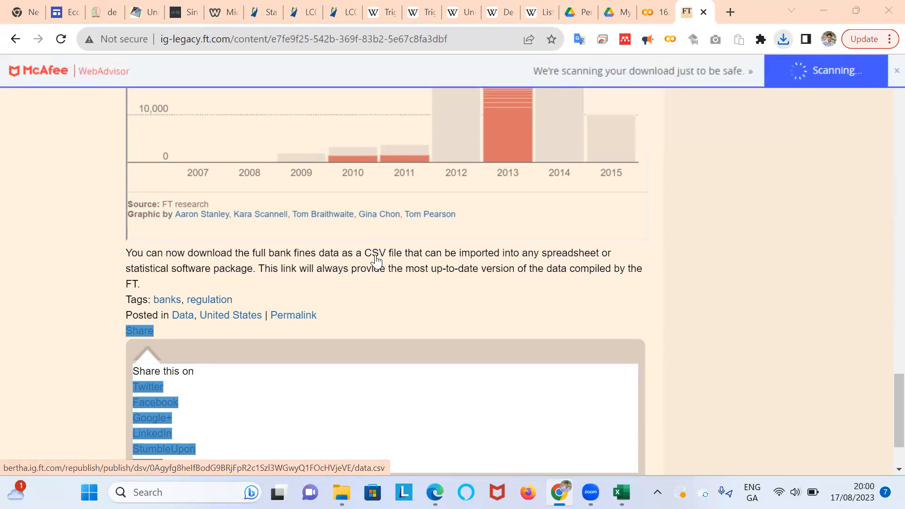
pyautogui.moveTo(342, 492)
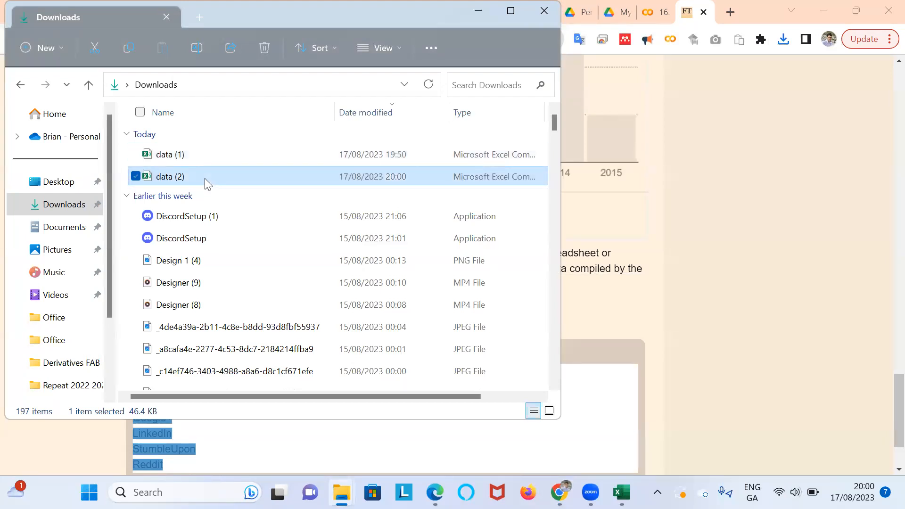
# Step: Open the downloaded data (2) CSV from Downloads in Excel
pyautogui.doubleClick(170, 154)
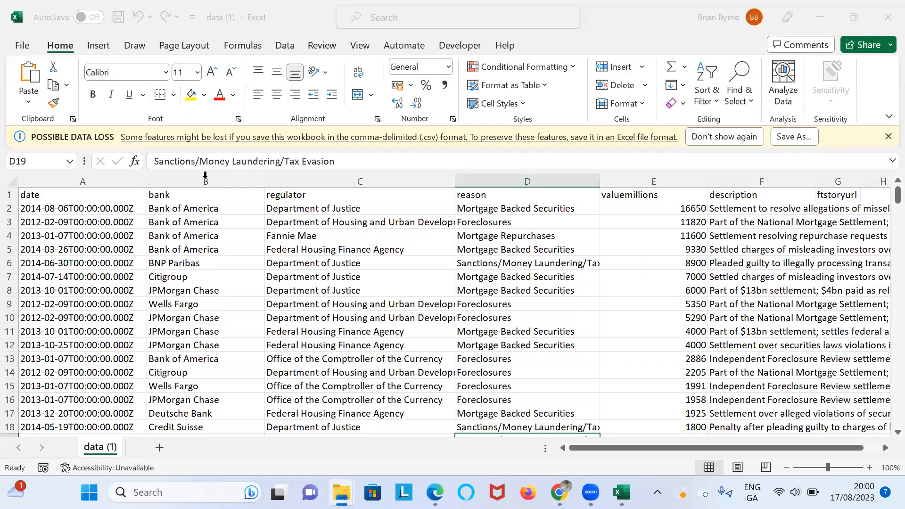
# Step: Widen the data (2) sheet's bank, regulator and reason columns to show full names and reasons
pyautogui.click(205, 181)
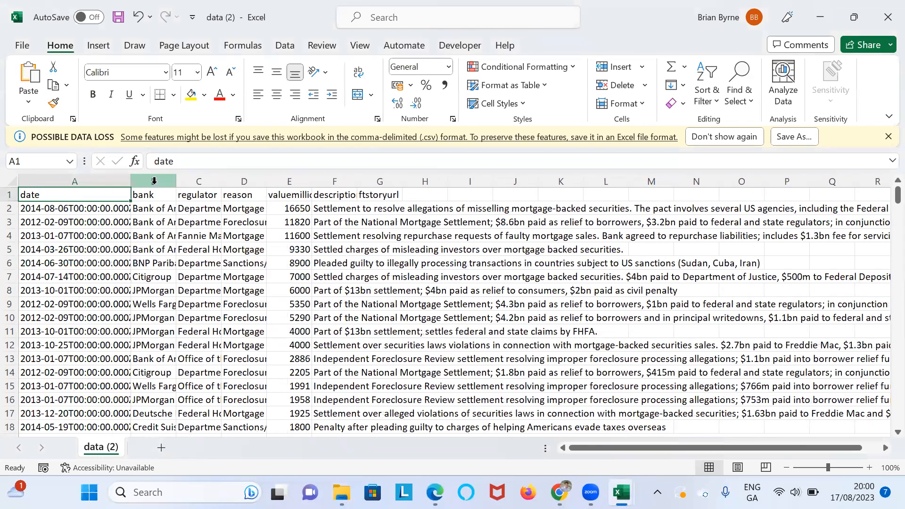
pyautogui.click(153, 180)
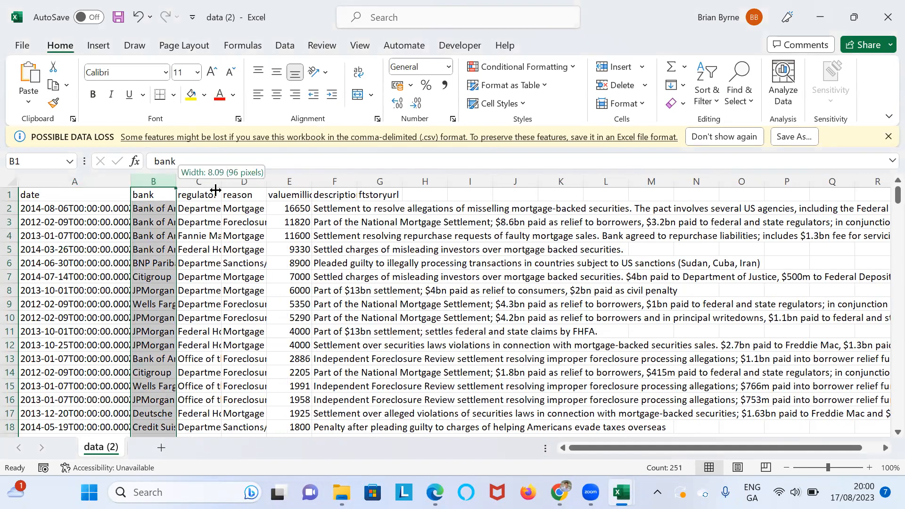
pyautogui.moveTo(216, 181); pyautogui.dragTo(236, 180)
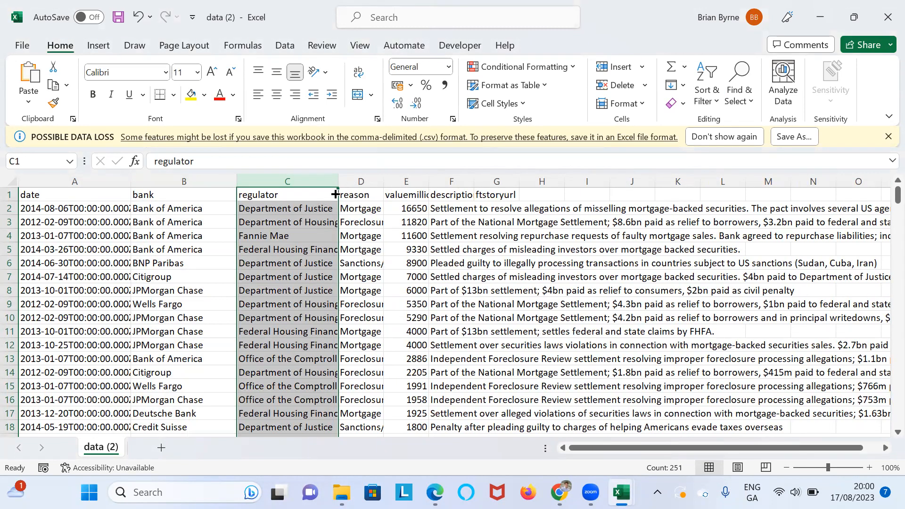
pyautogui.moveTo(336, 181); pyautogui.dragTo(353, 180)
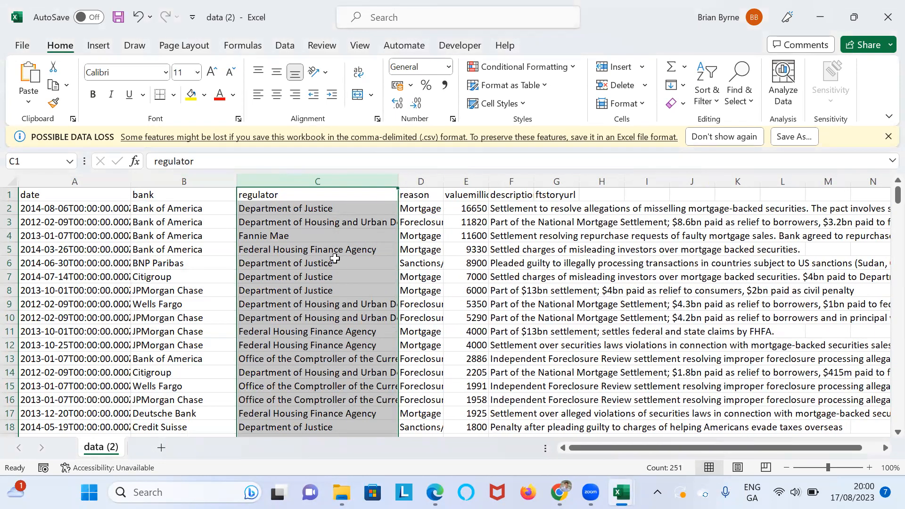
pyautogui.click(317, 262)
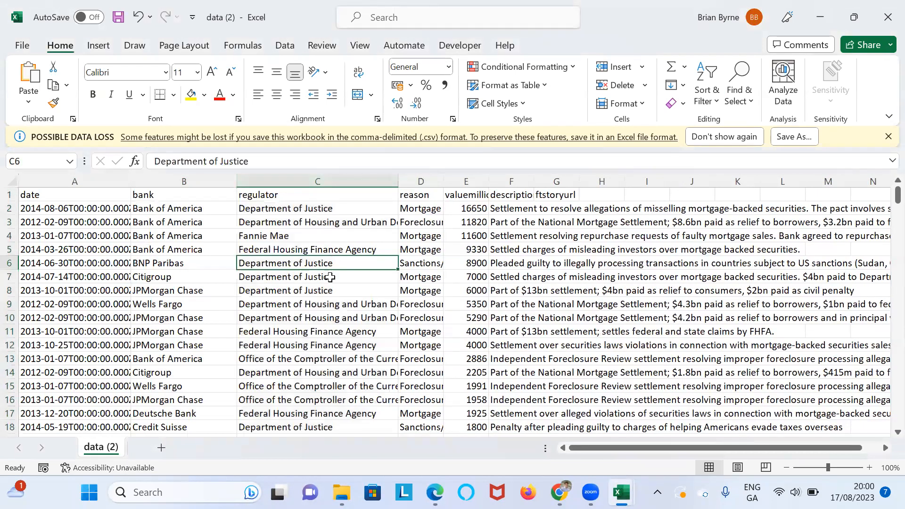
pyautogui.moveTo(317, 263); pyautogui.dragTo(317, 291)
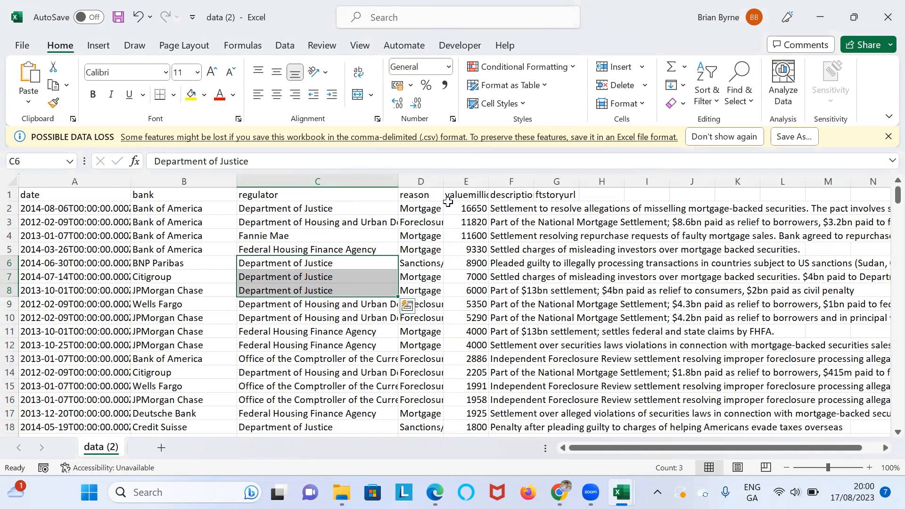
pyautogui.click(421, 180)
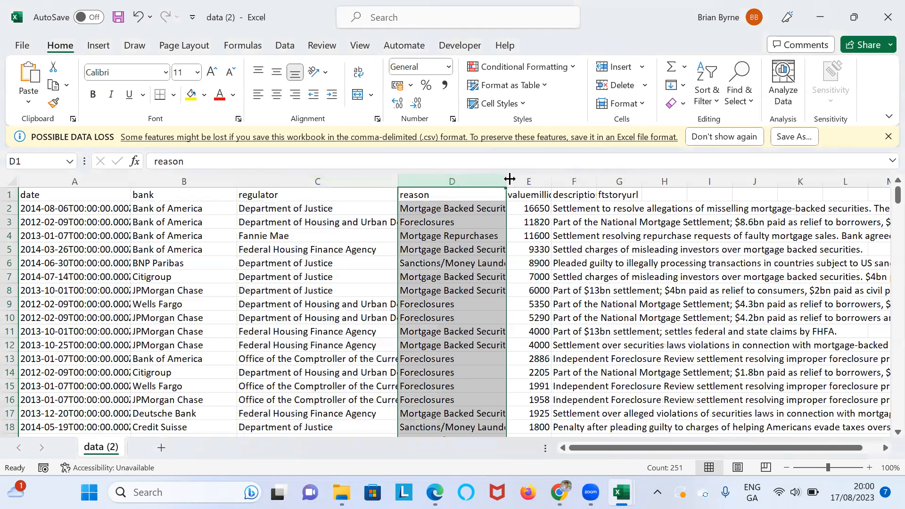
pyautogui.moveTo(508, 179); pyautogui.dragTo(549, 180)
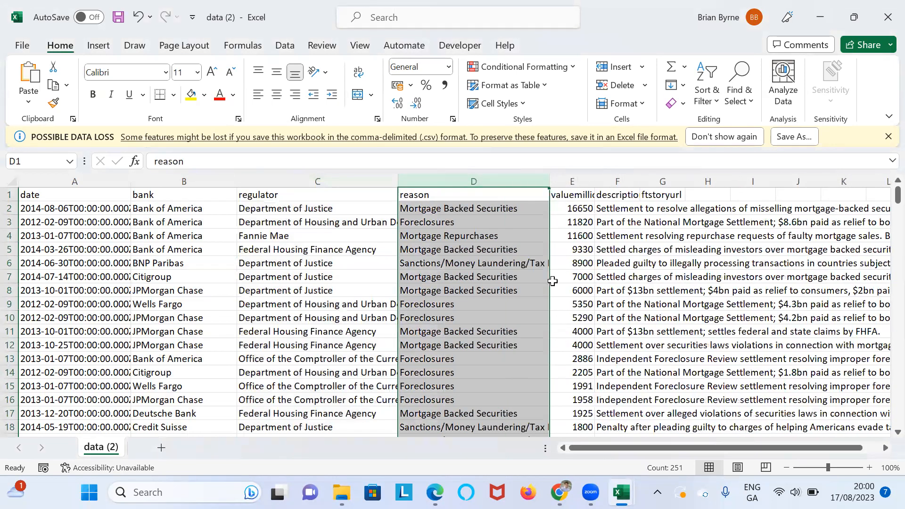
pyautogui.click(473, 209)
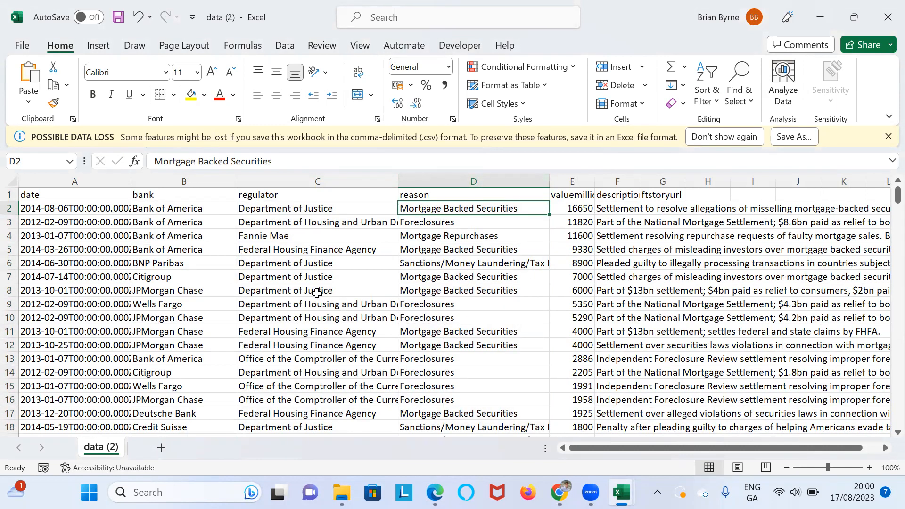
pyautogui.moveTo(296, 261)
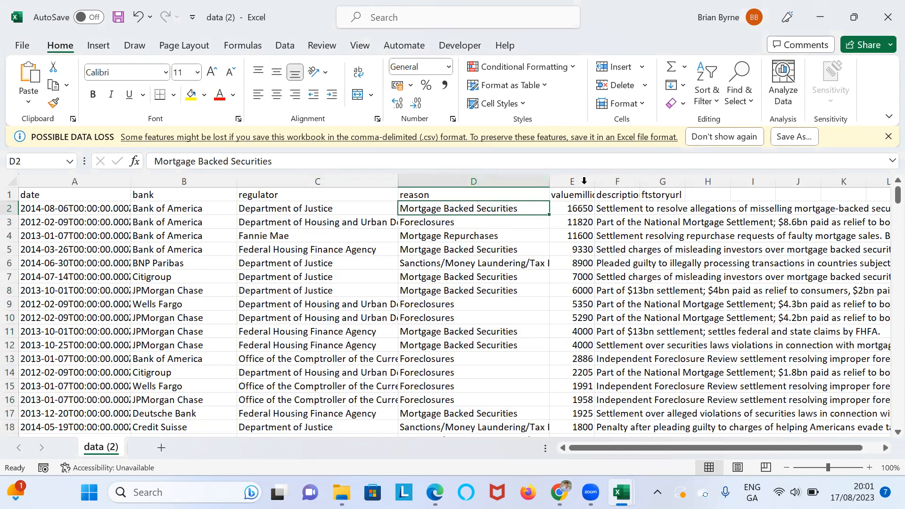
# Step: Widen the description and valuemillions columns in the bank fines sheet
pyautogui.click(617, 181)
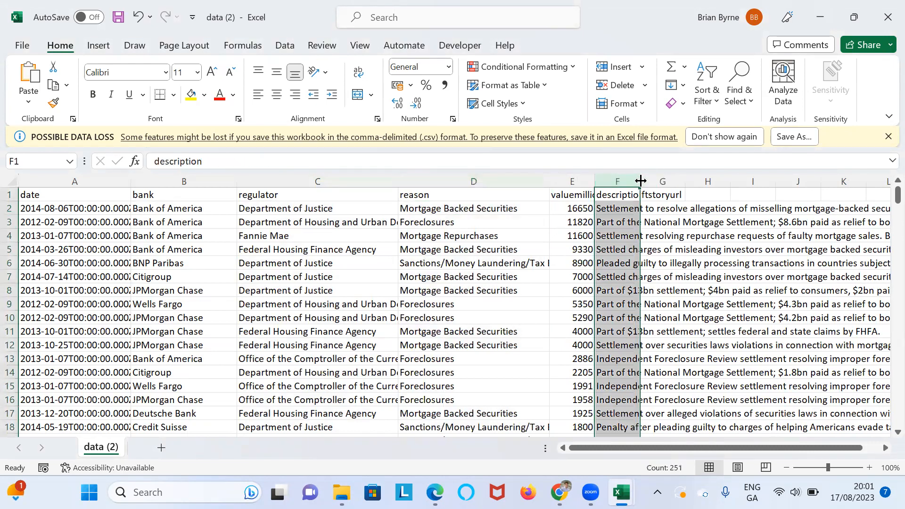
pyautogui.moveTo(641, 180); pyautogui.dragTo(706, 180)
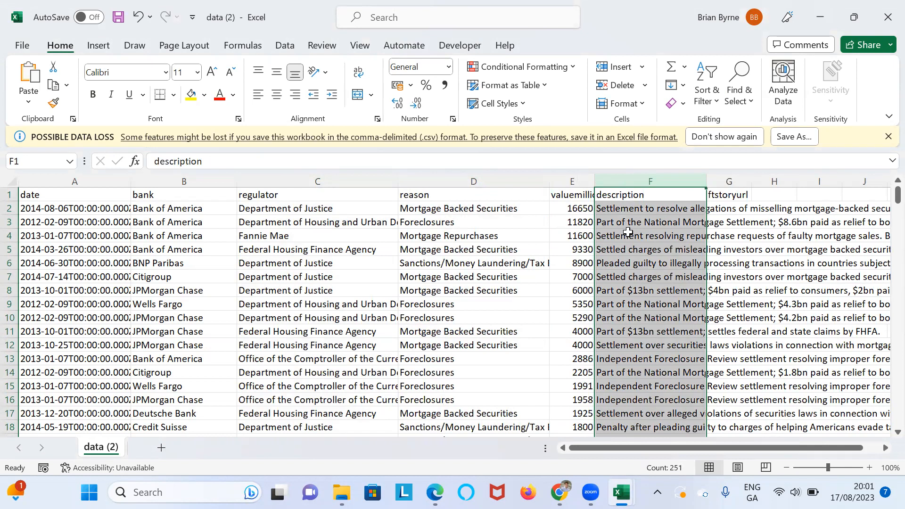
pyautogui.click(572, 181)
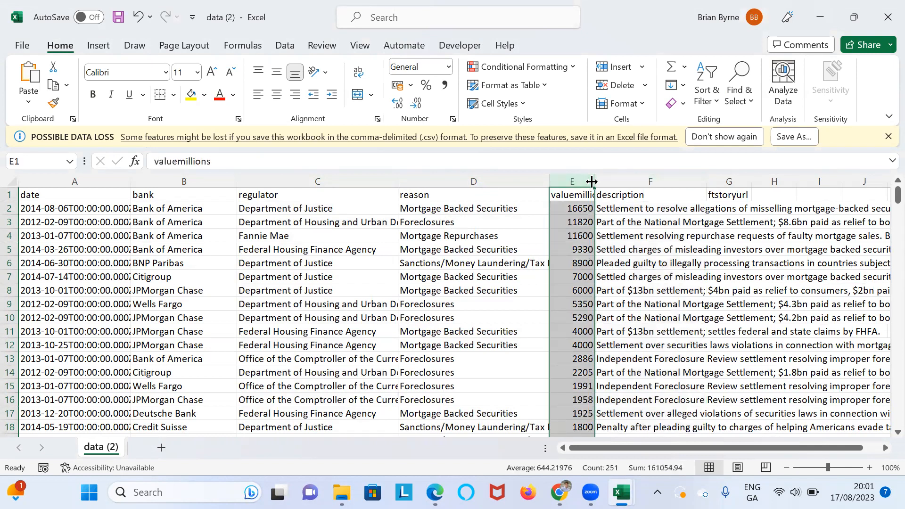
pyautogui.moveTo(591, 181); pyautogui.dragTo(610, 180)
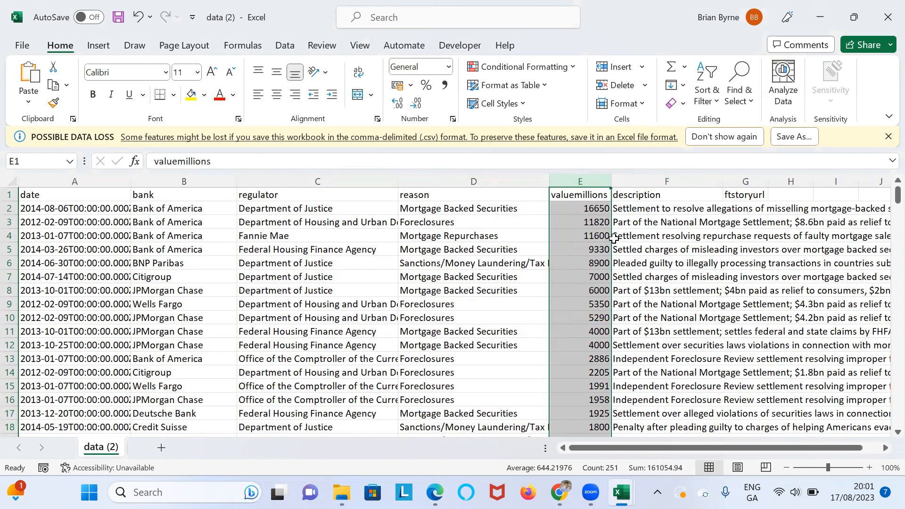
# Step: Review penalty values 16650, 11820, 11600 and 9330, then scroll right to ftstoryurl
pyautogui.click(580, 208)
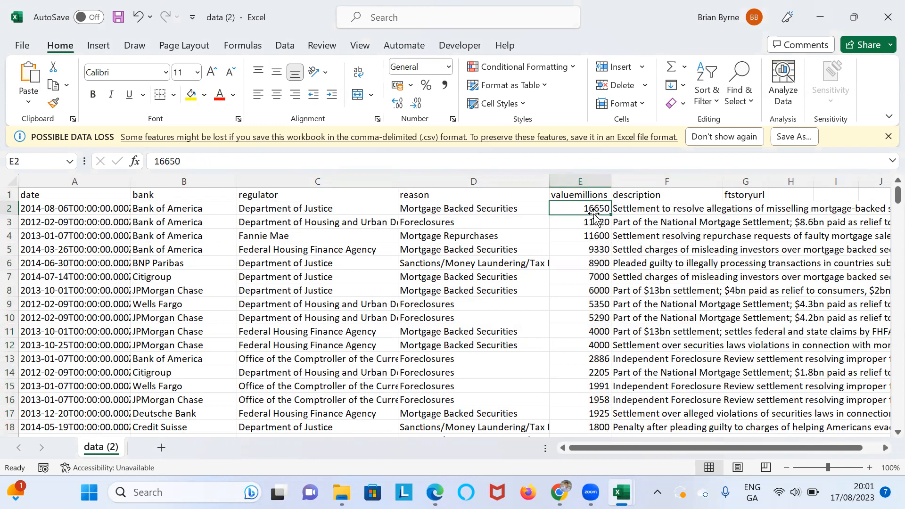
pyautogui.click(579, 222)
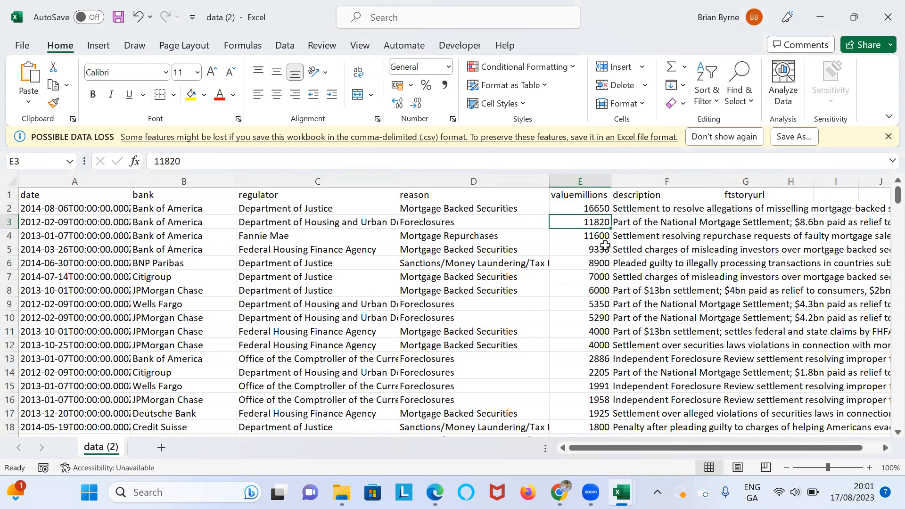
pyautogui.click(579, 236)
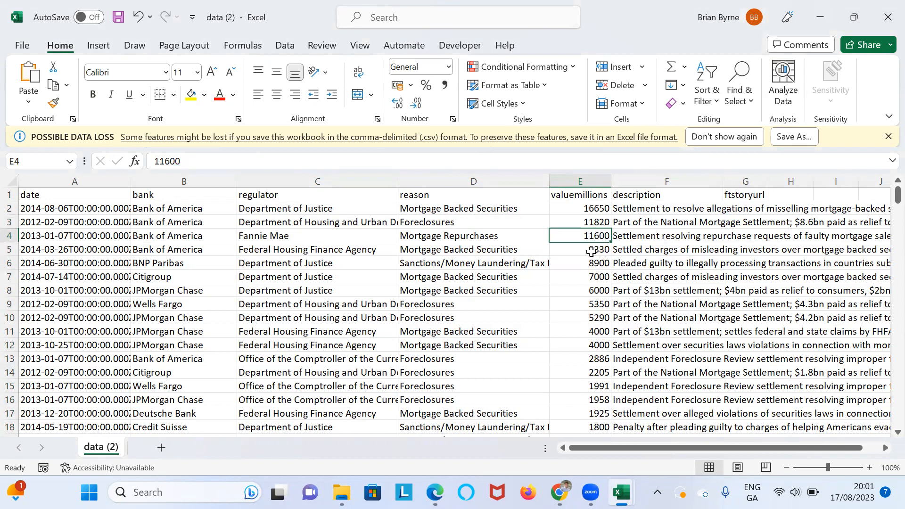
pyautogui.click(579, 249)
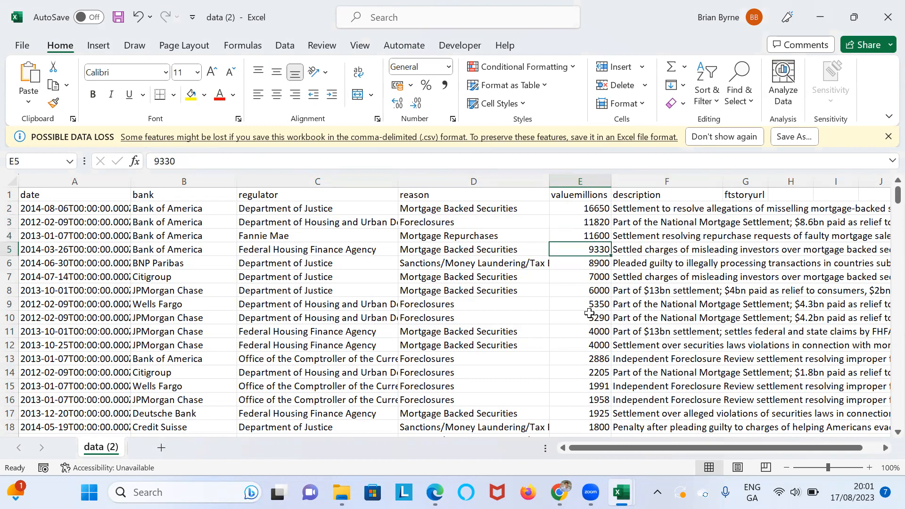
pyautogui.hscroll(3)
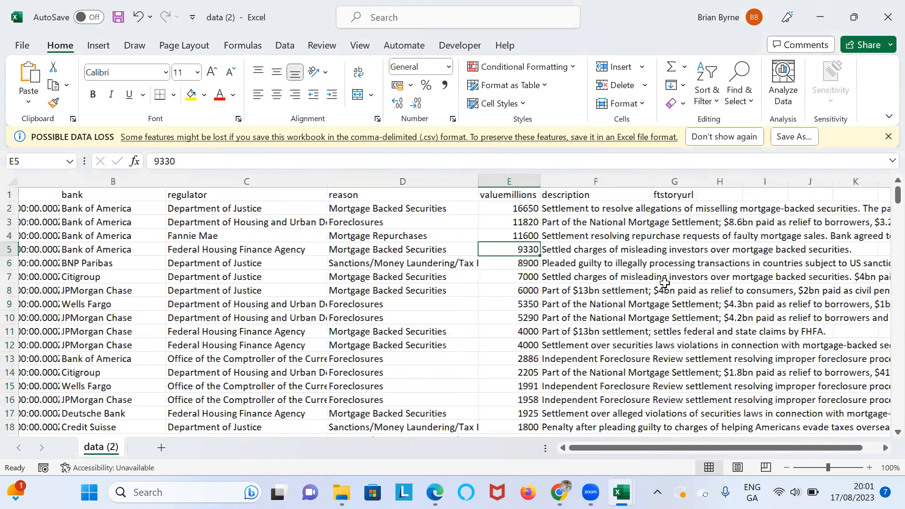
pyautogui.hscroll(3)
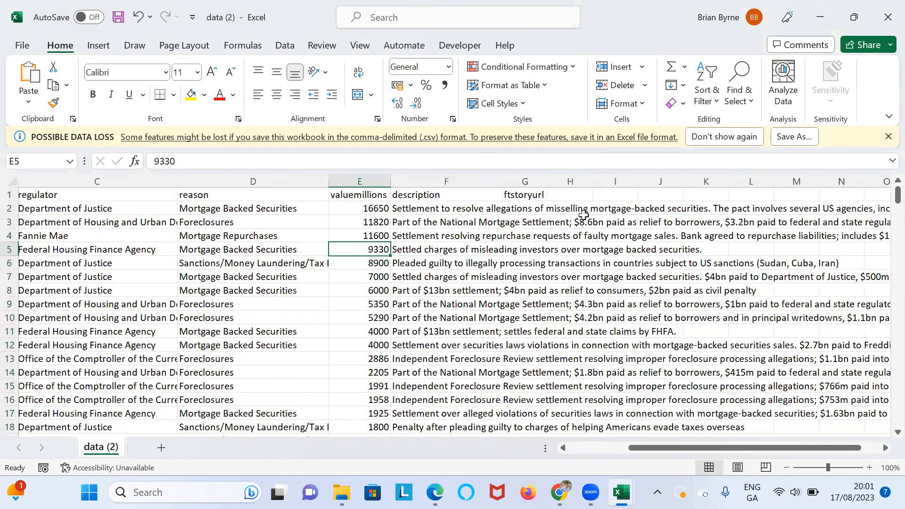
pyautogui.click(524, 195)
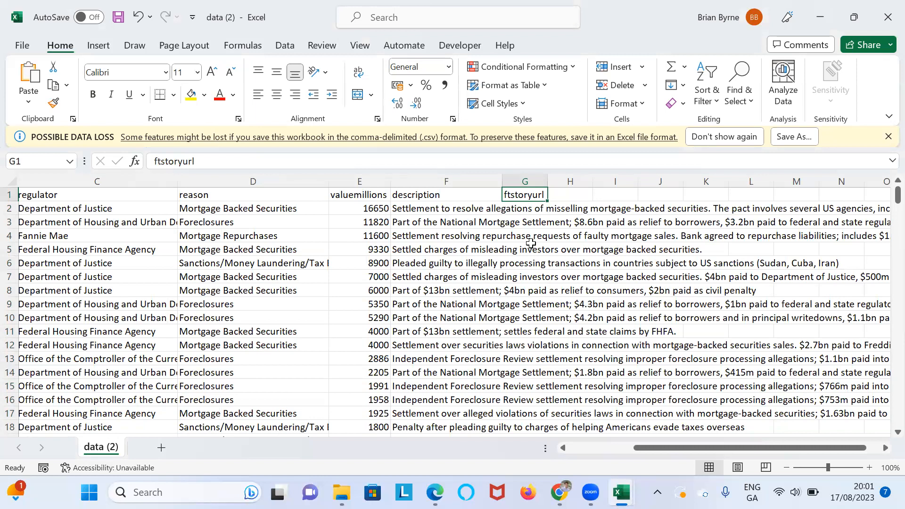
pyautogui.moveTo(527, 222)
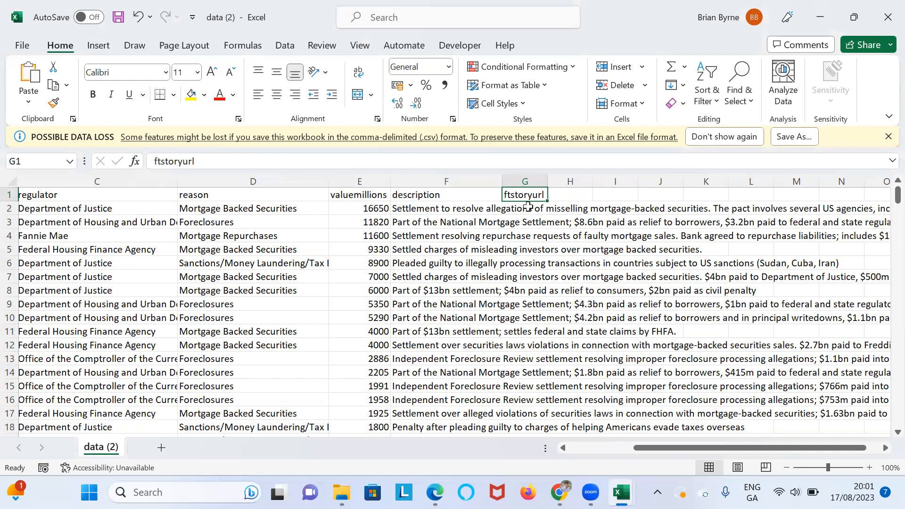
pyautogui.moveTo(407, 208)
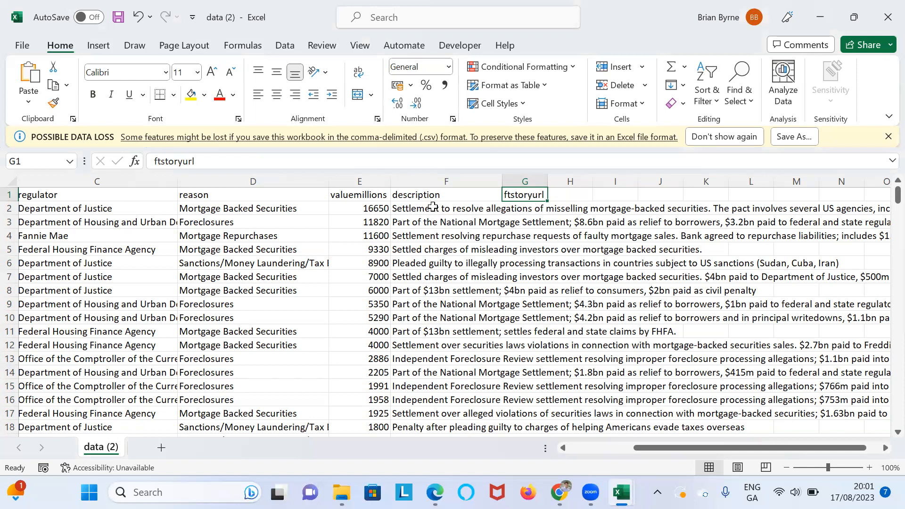
pyautogui.moveTo(474, 231)
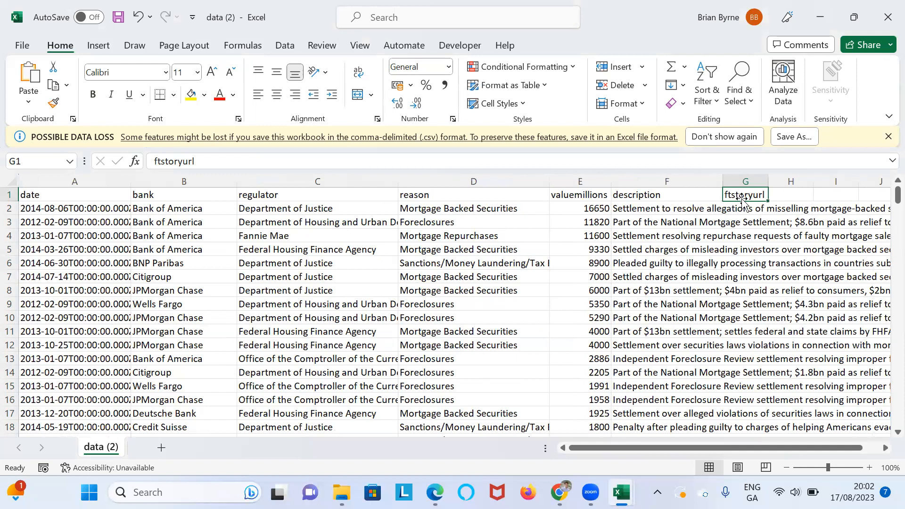
pyautogui.moveTo(506, 208)
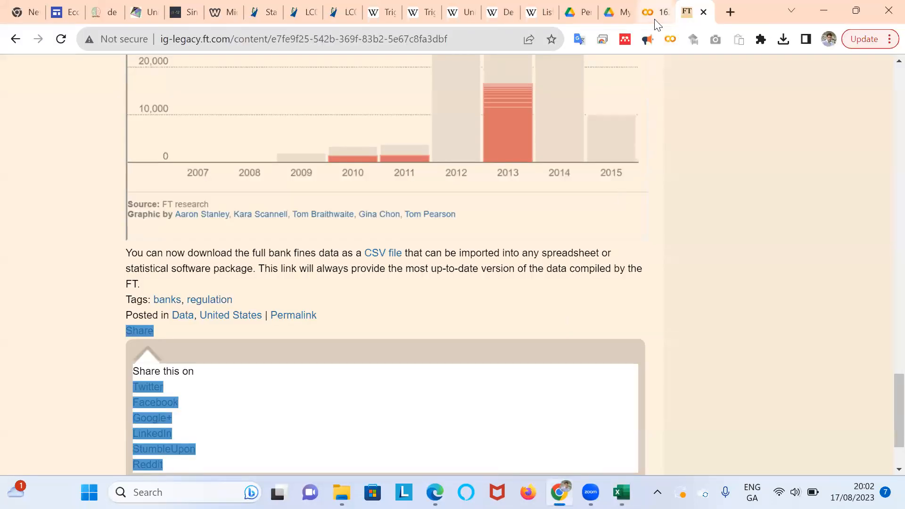
# Step: Return to the Colab notebook and scroll down to the European Parliament report section
pyautogui.click(648, 11)
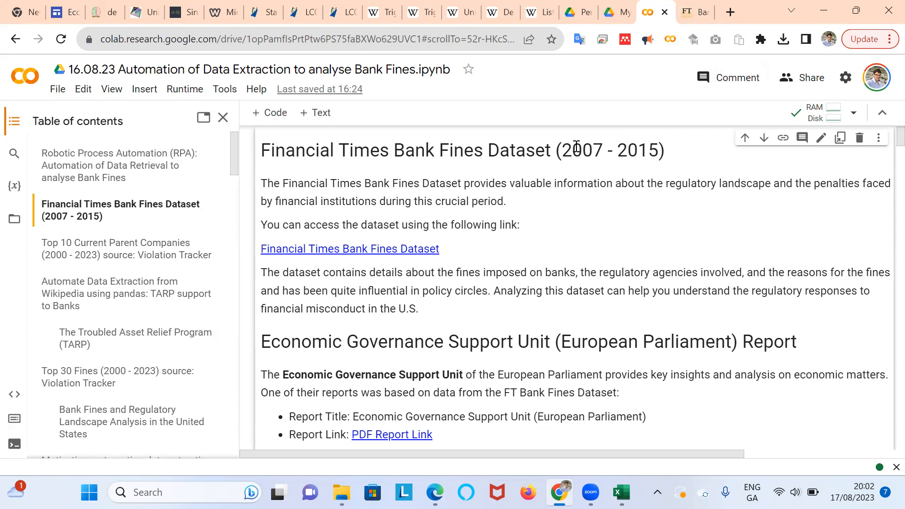
pyautogui.moveTo(528, 276)
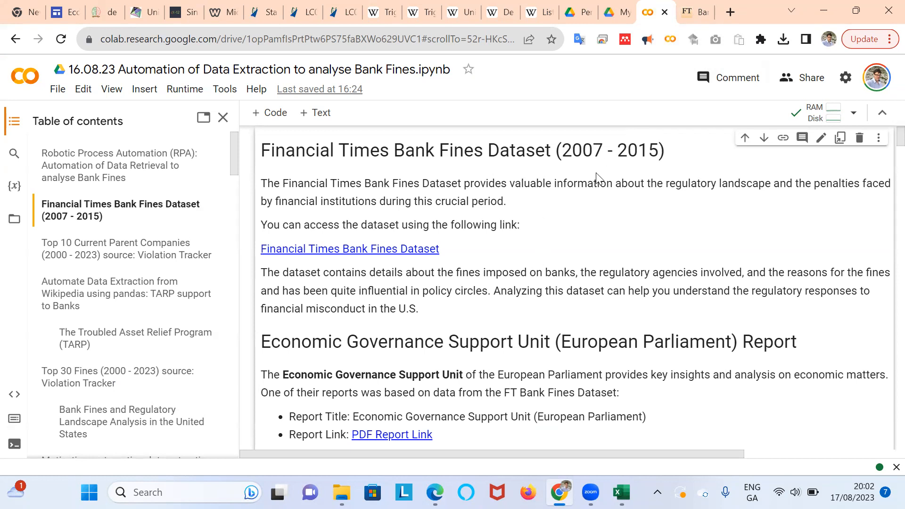
pyautogui.scroll(-3)
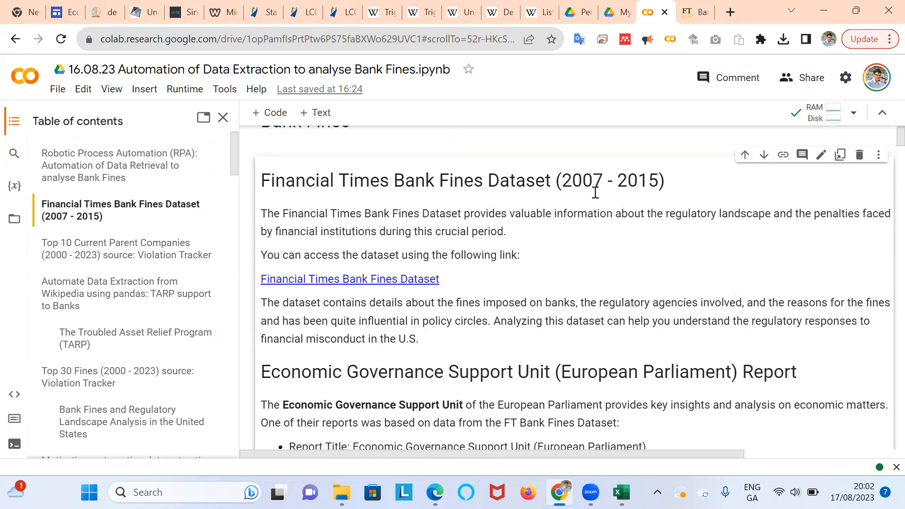
pyautogui.scroll(-3)
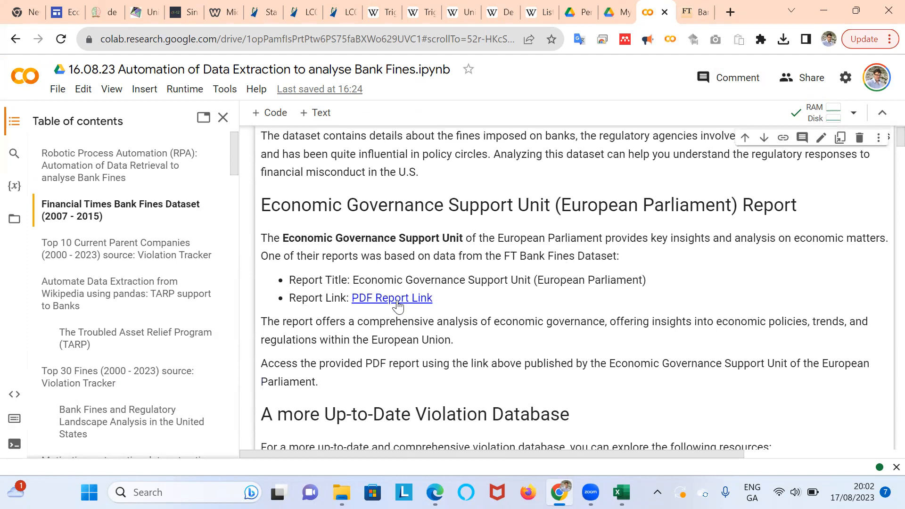
pyautogui.moveTo(392, 298)
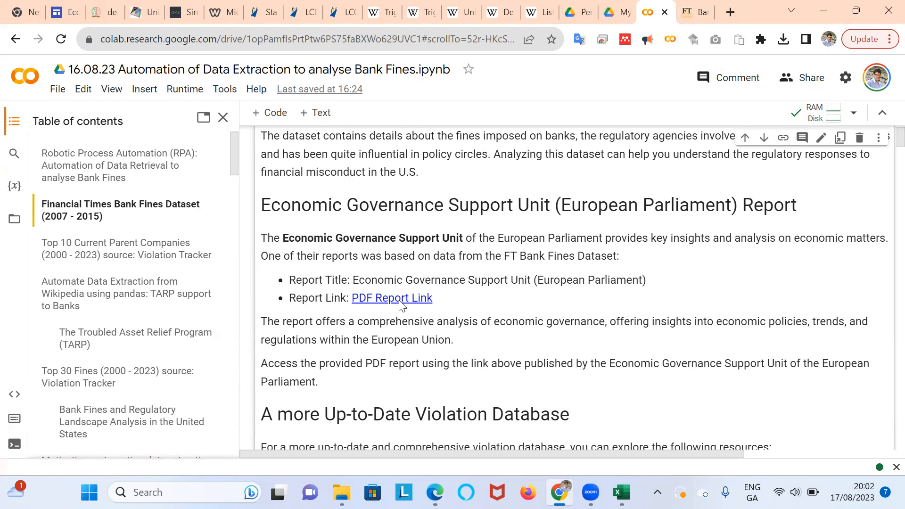
# Step: Open the European Parliament PDF report and read to page 7's US-versus-EU penalties figure
pyautogui.click(392, 298)
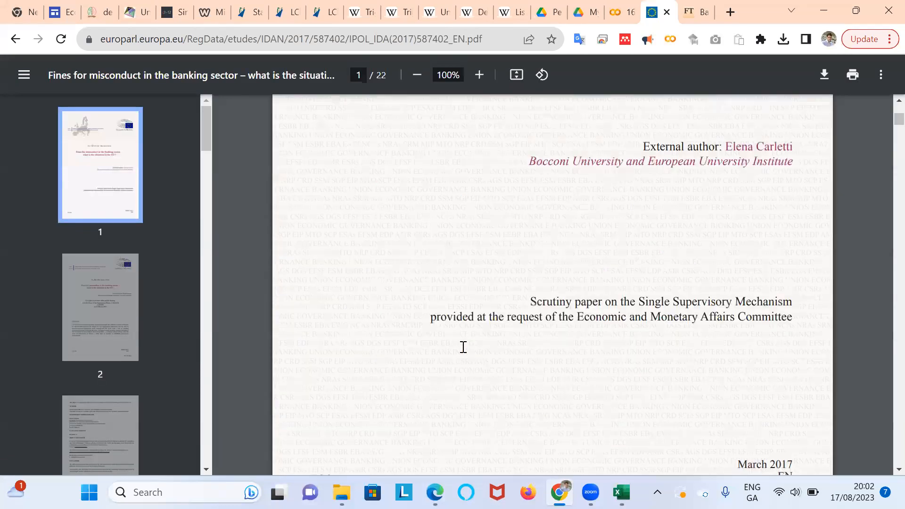
pyautogui.scroll(-3)
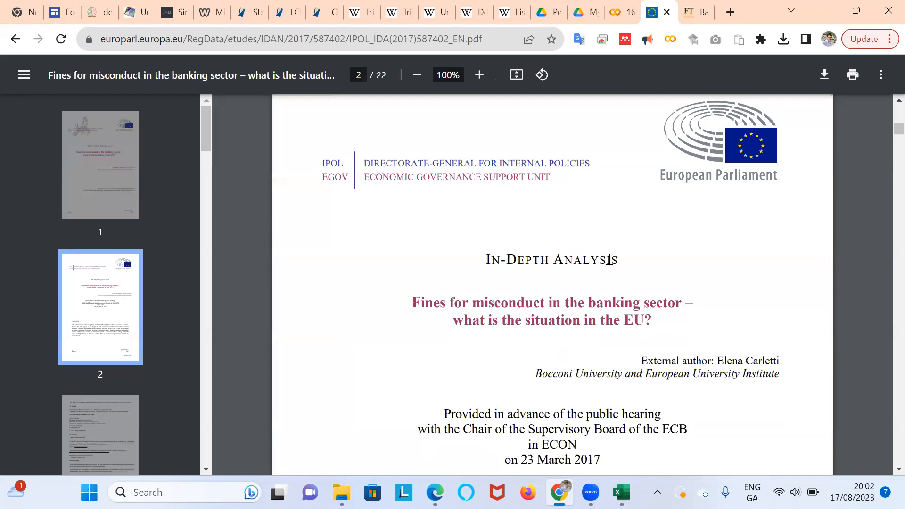
pyautogui.scroll(-3)
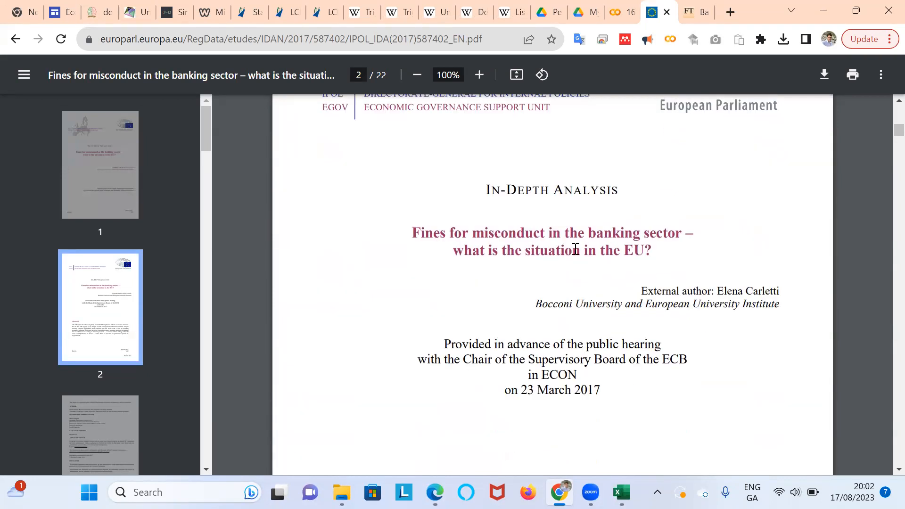
pyautogui.scroll(-3)
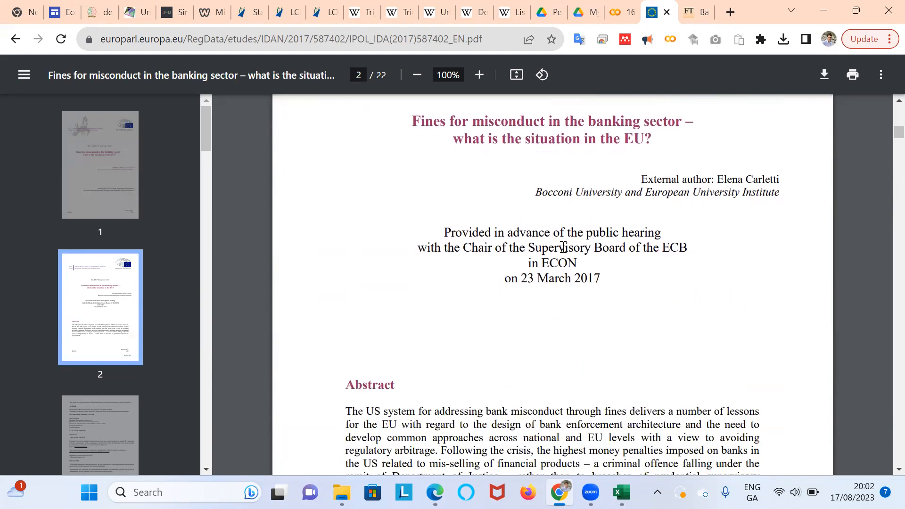
pyautogui.scroll(-3)
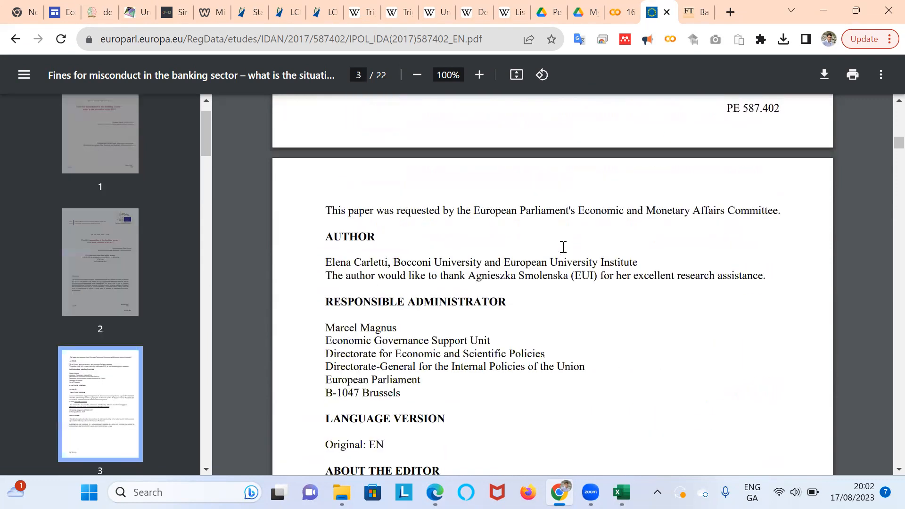
pyautogui.scroll(-3)
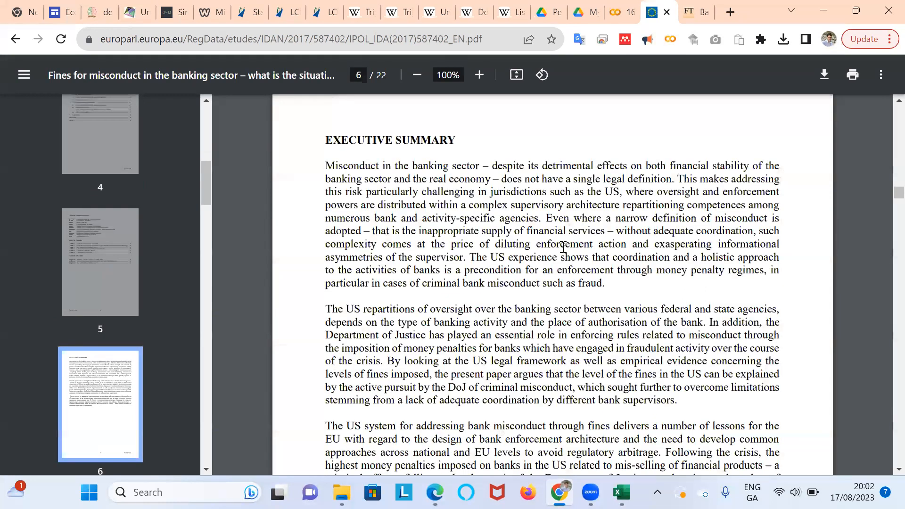
pyautogui.scroll(-3)
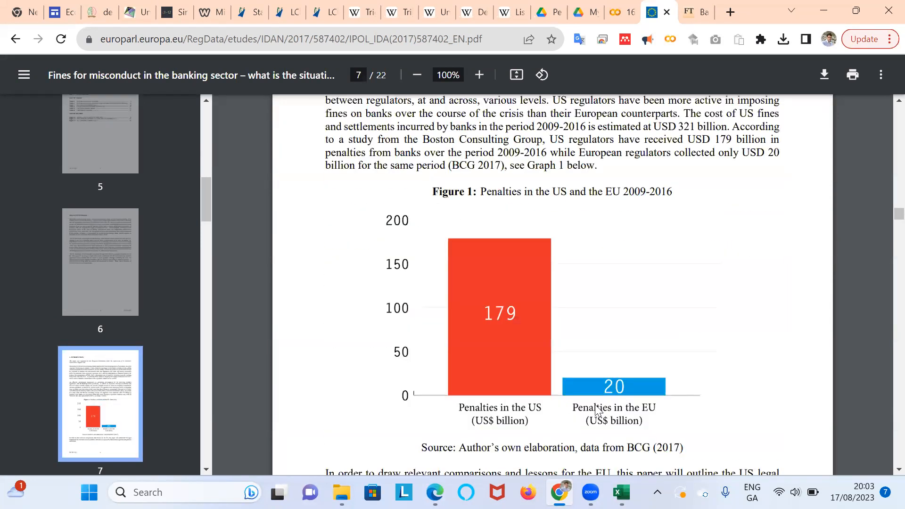
pyautogui.moveTo(523, 352)
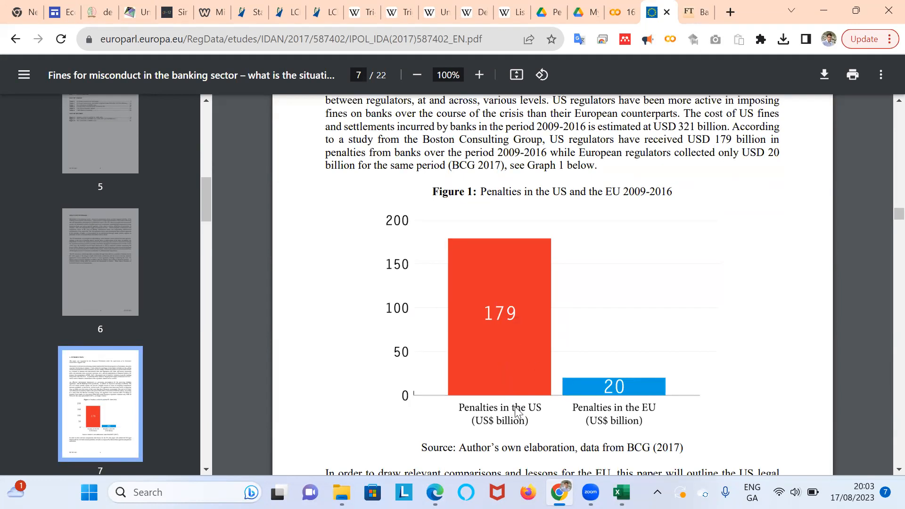
pyautogui.moveTo(489, 298)
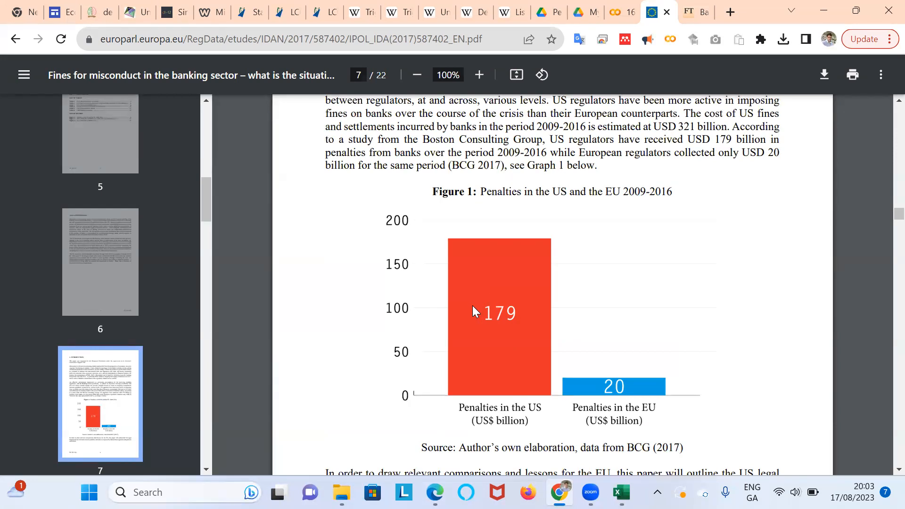
pyautogui.moveTo(481, 347)
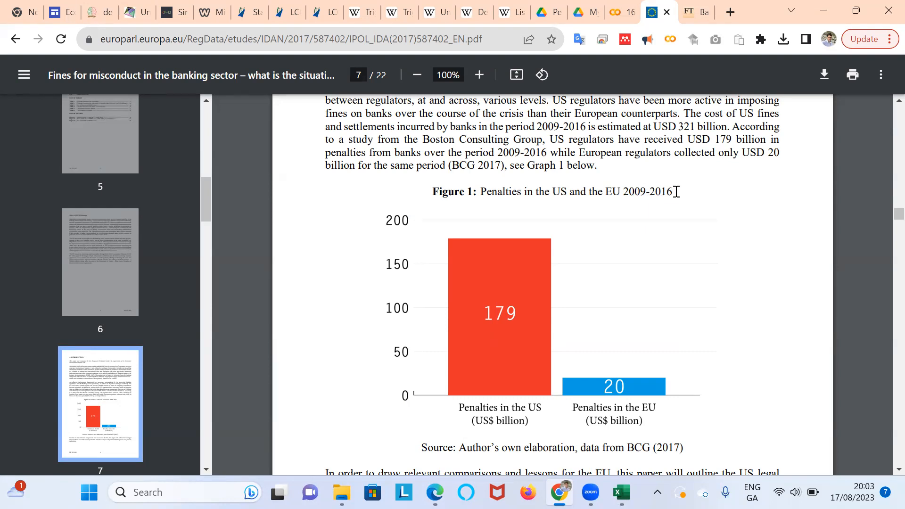
pyautogui.moveTo(602, 272)
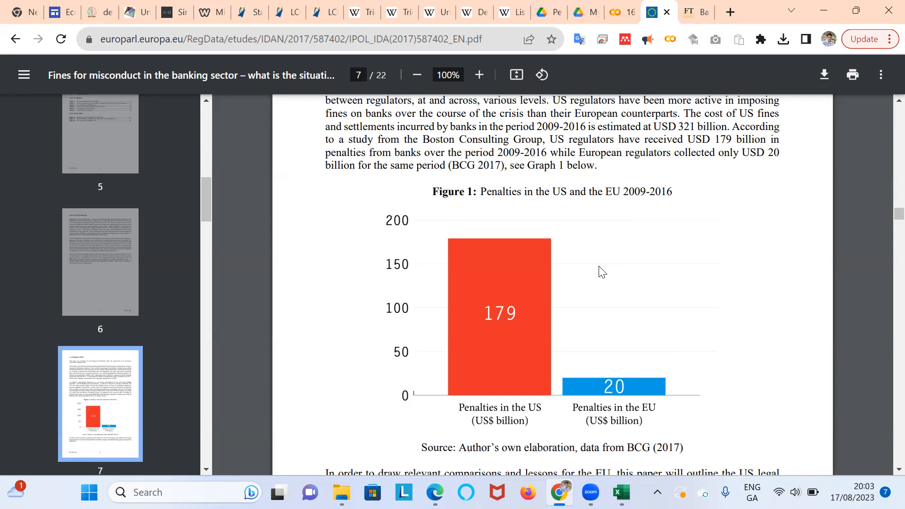
pyautogui.scroll(-3)
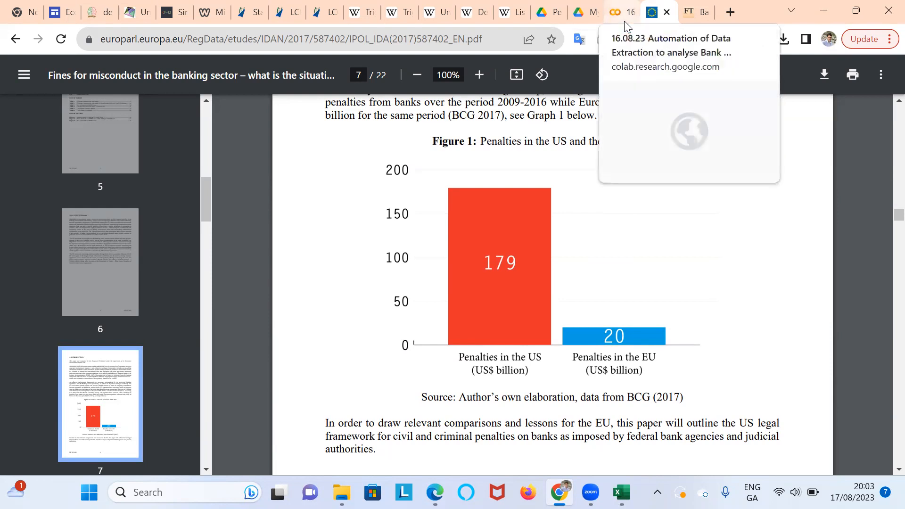
# Step: Back in Colab, follow the Violation Database section's Violation Tracker Quick Start link
pyautogui.click(620, 12)
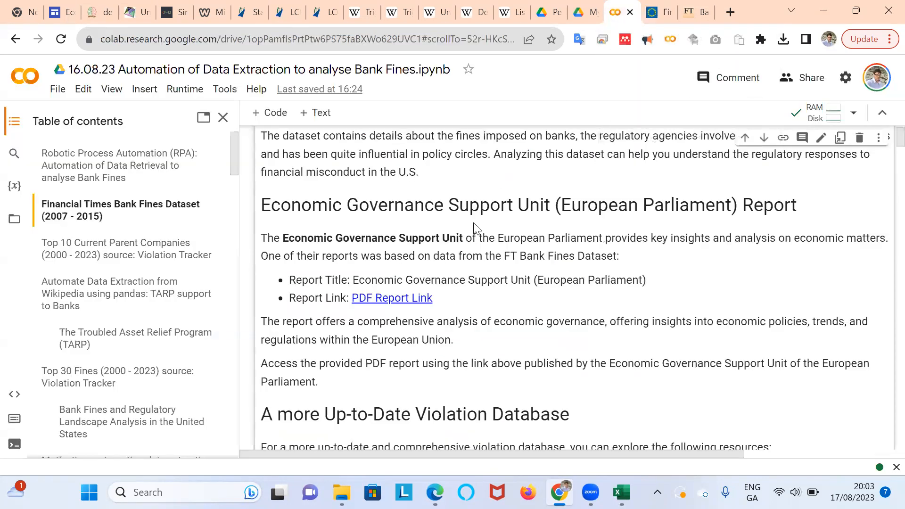
pyautogui.scroll(-3)
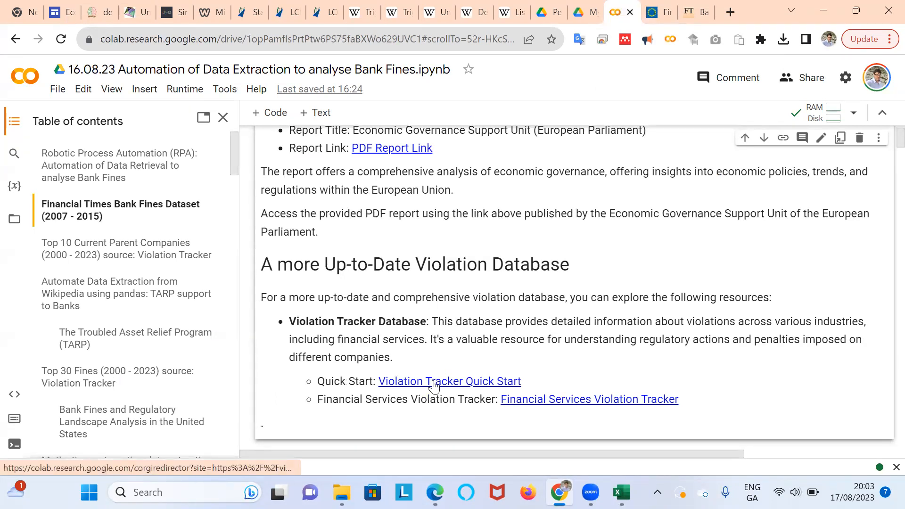
pyautogui.click(449, 381)
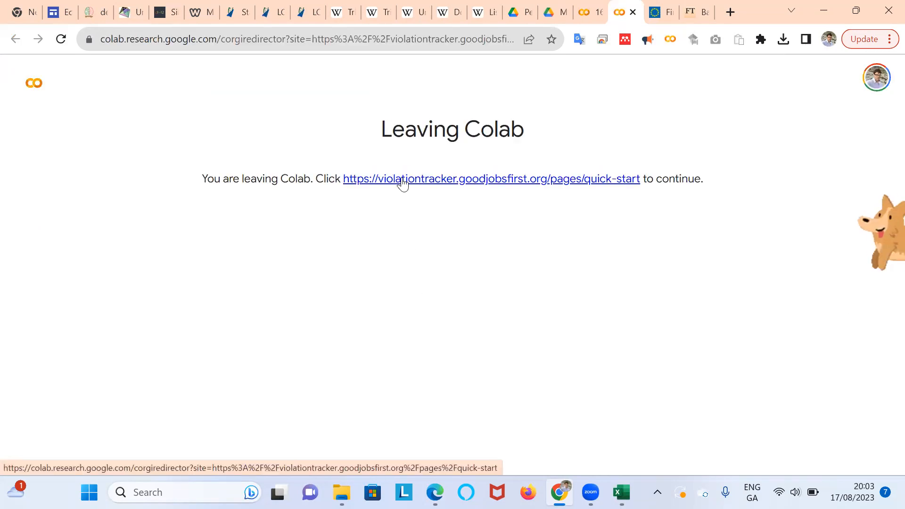
# Step: Continue to the Violation Tracker Quick Start page, then follow the notebook's Financial Services Violation Tracker link
pyautogui.click(491, 179)
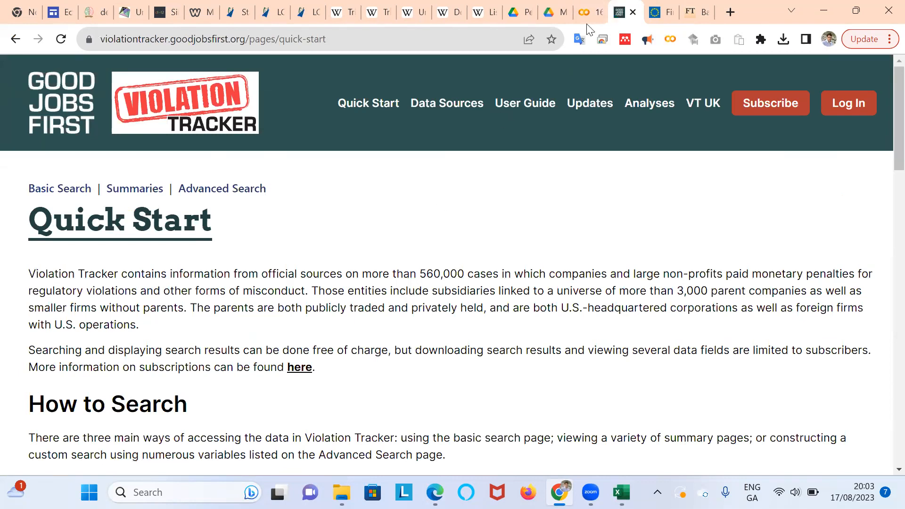
pyautogui.click(584, 11)
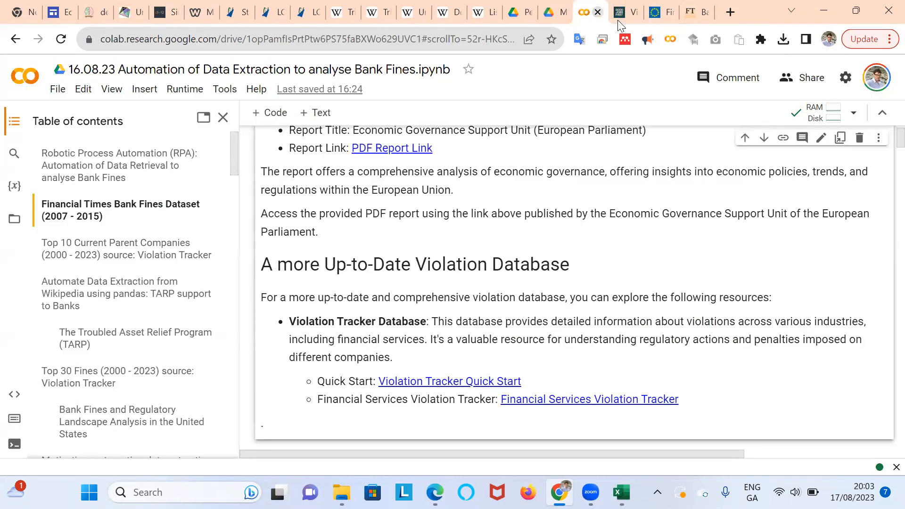
pyautogui.click(588, 398)
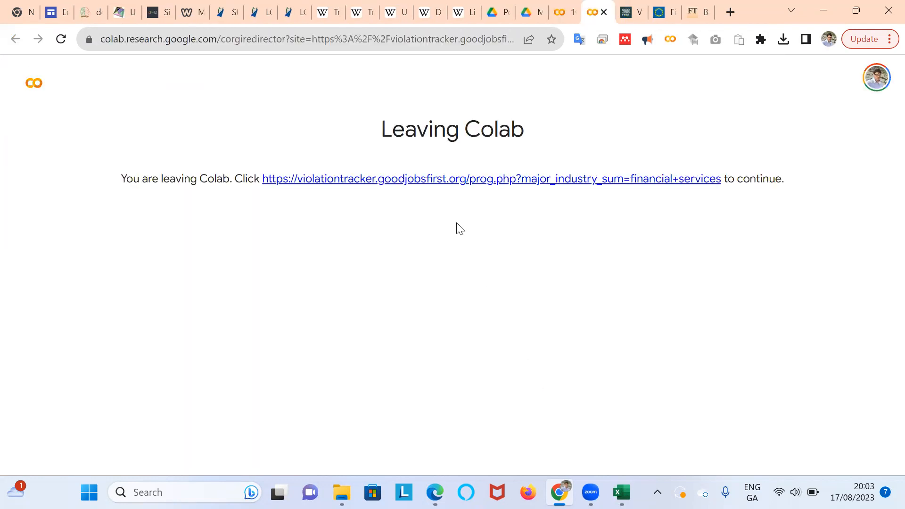
pyautogui.click(491, 179)
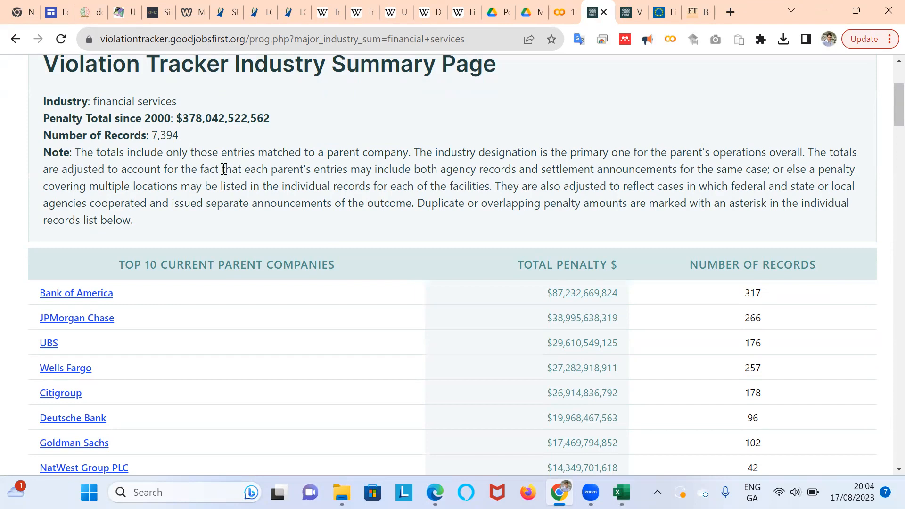
pyautogui.moveTo(386, 245)
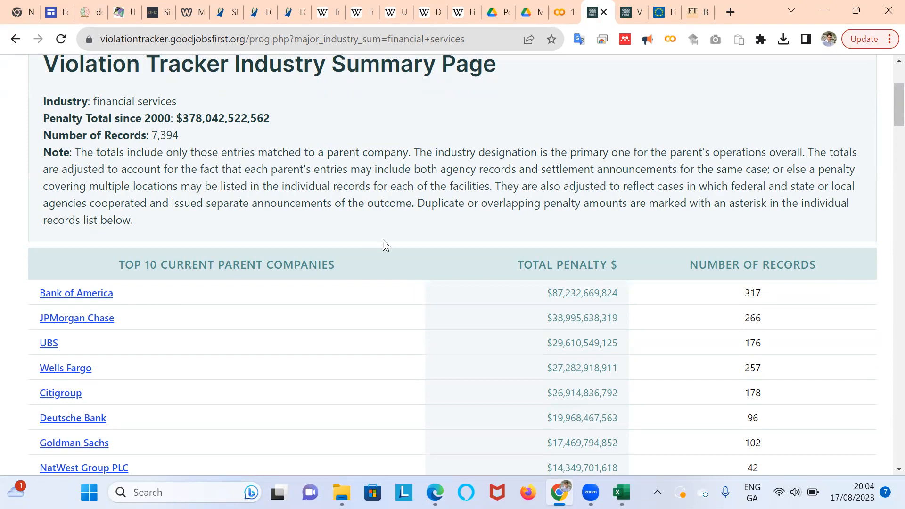
pyautogui.scroll(-3)
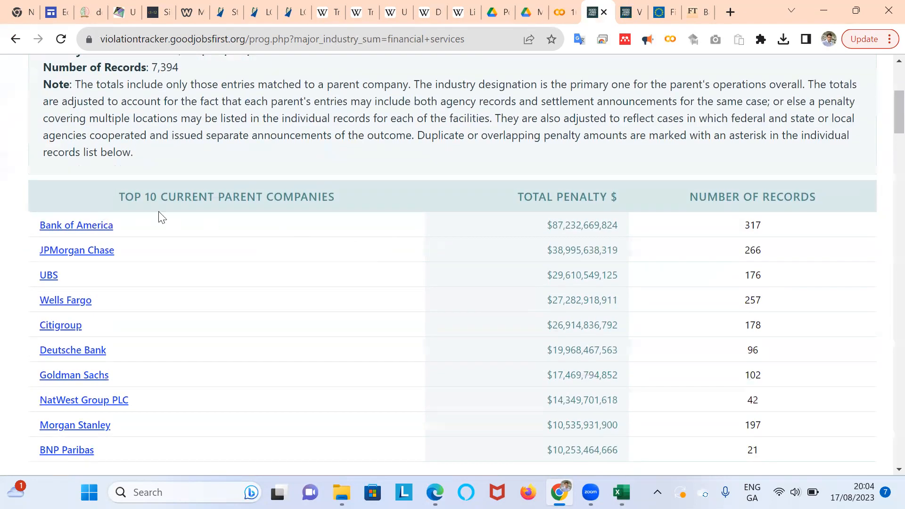
pyautogui.moveTo(95, 235)
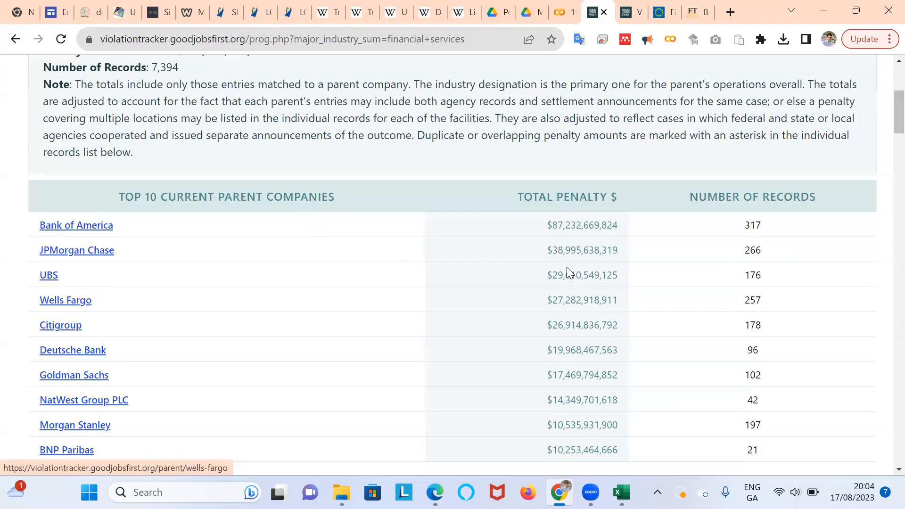
pyautogui.moveTo(337, 288)
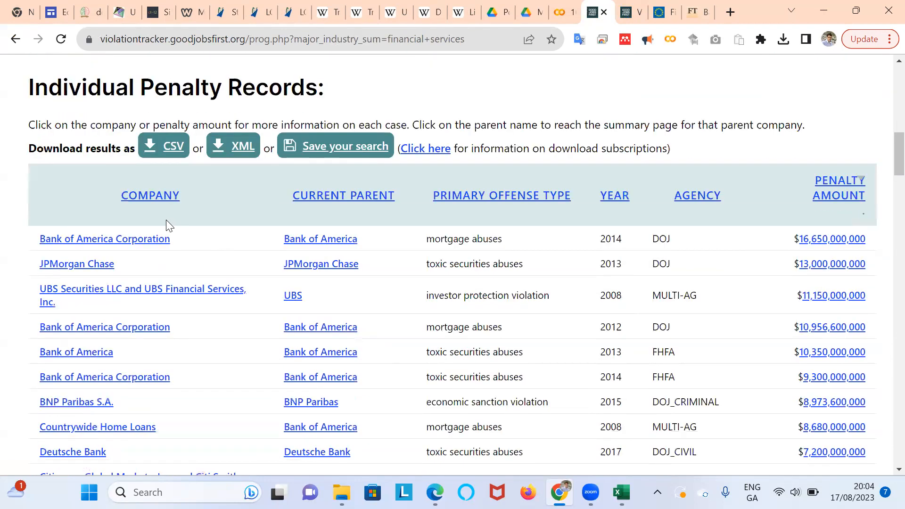
pyautogui.moveTo(569, 247)
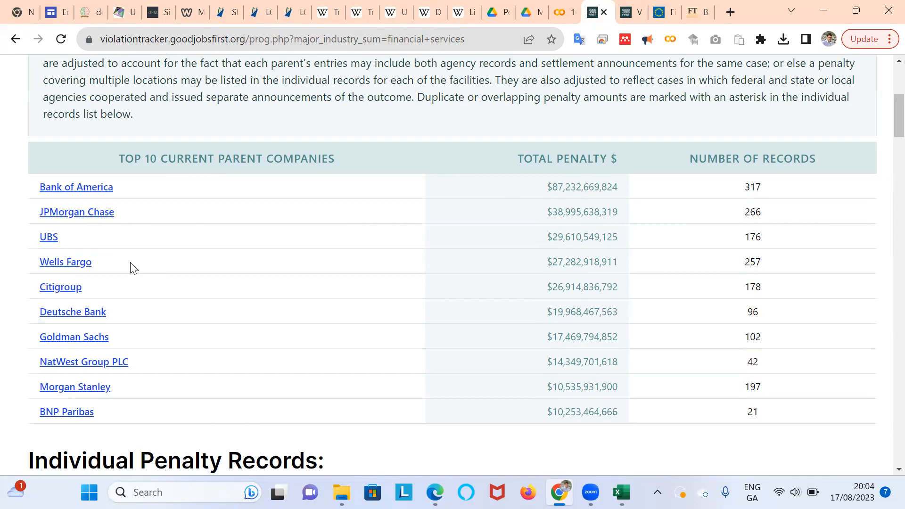
pyautogui.moveTo(239, 364)
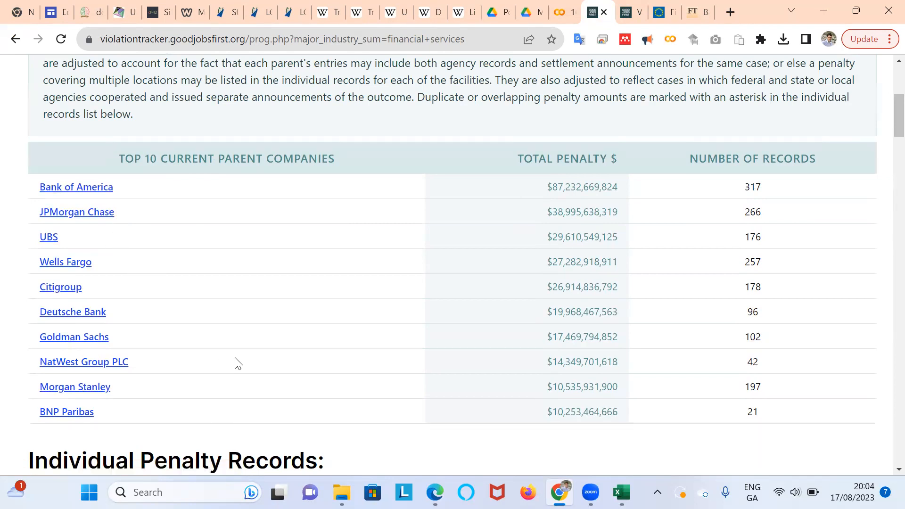
pyautogui.scroll(-3)
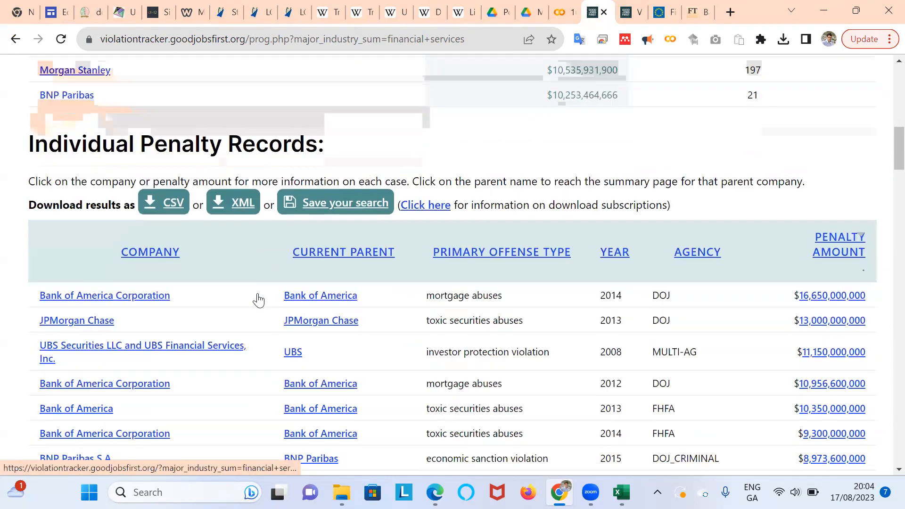
pyautogui.scroll(-3)
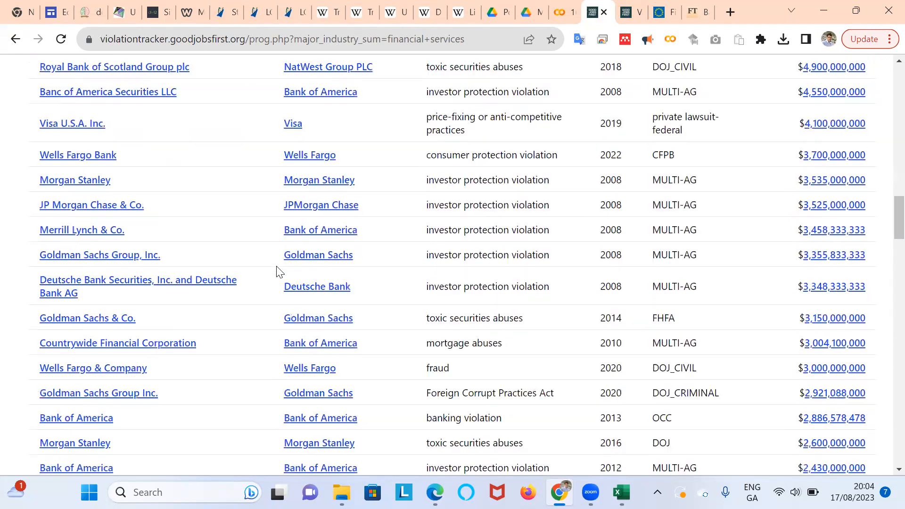
pyautogui.scroll(-3)
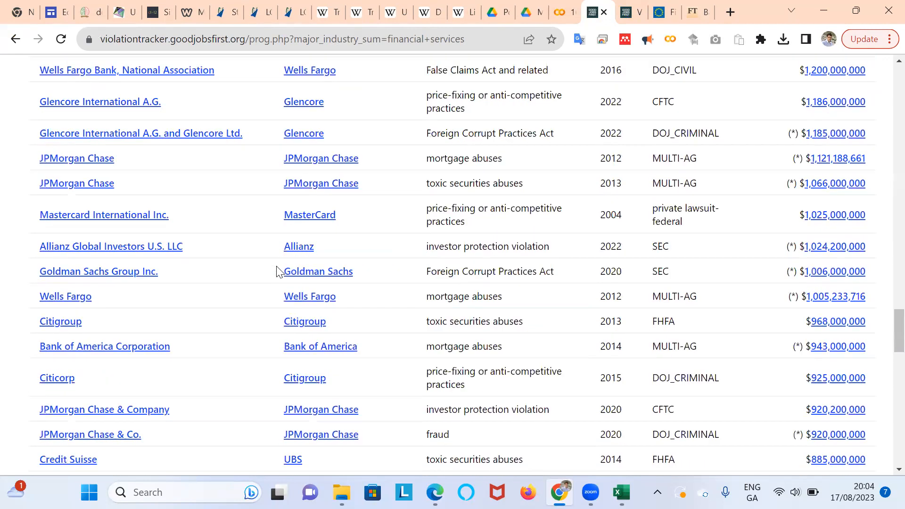
pyautogui.scroll(-3)
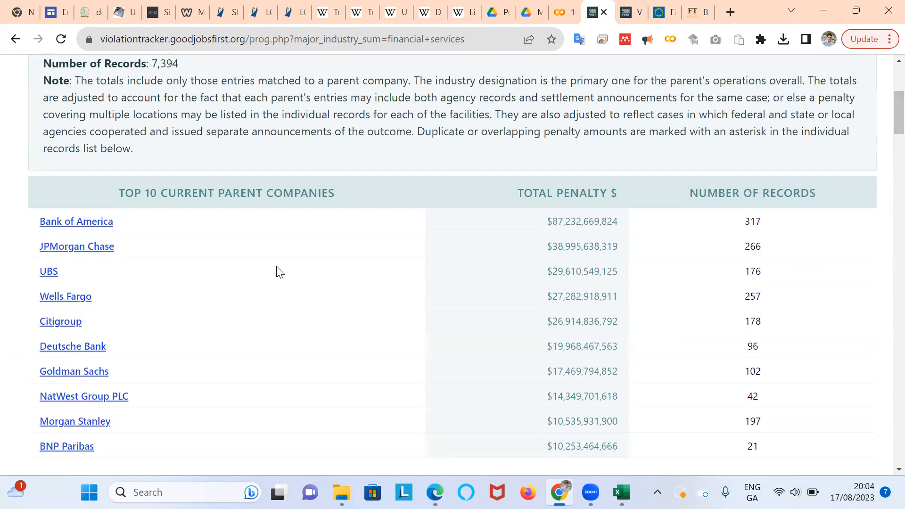
pyautogui.moveTo(408, 243)
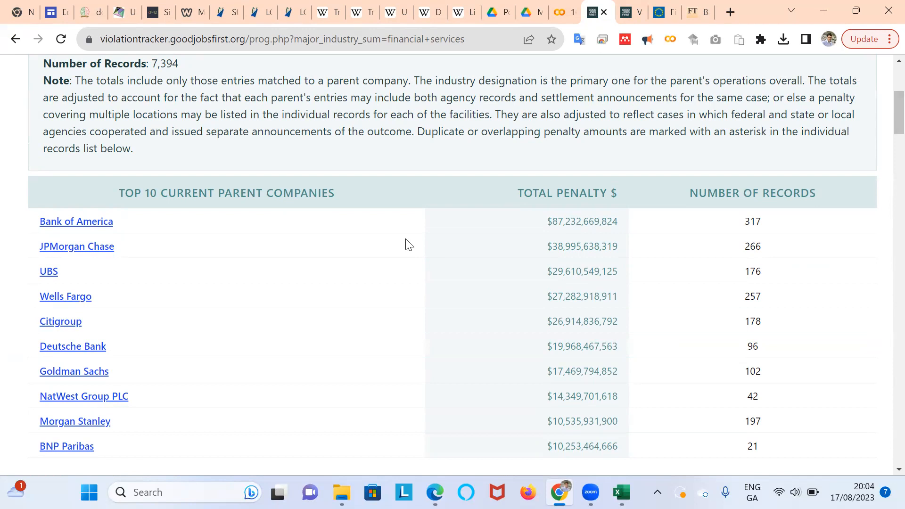
pyautogui.scroll(-3)
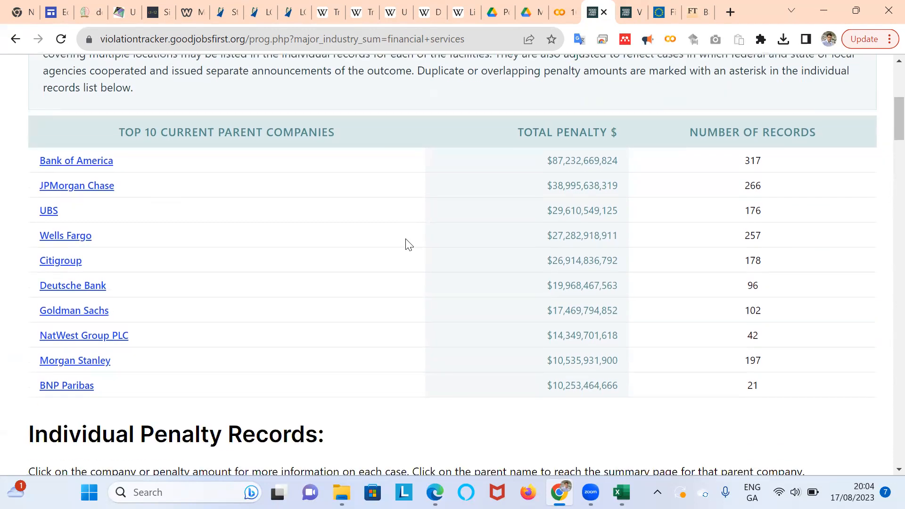
pyautogui.moveTo(666, 79)
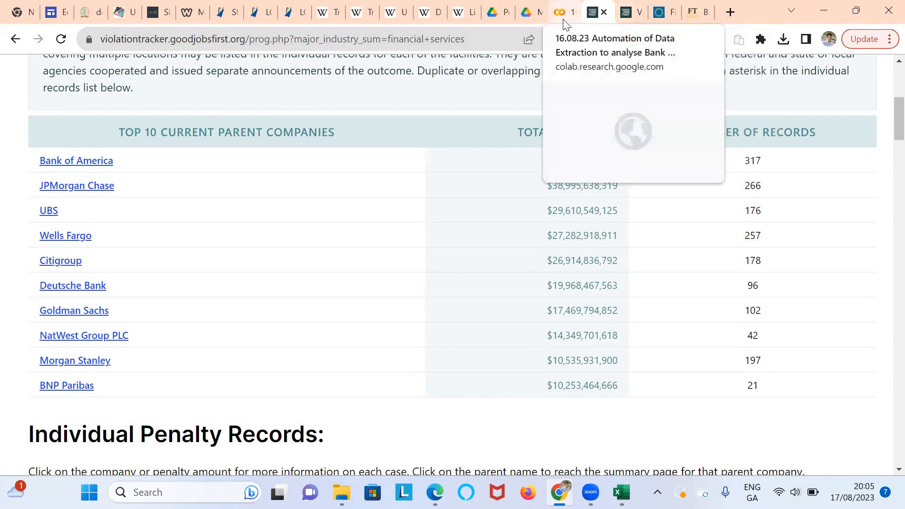
# Step: Return to the bank fines notebook and scroll to the Top 10 Parent Companies penalty table
pyautogui.click(559, 11)
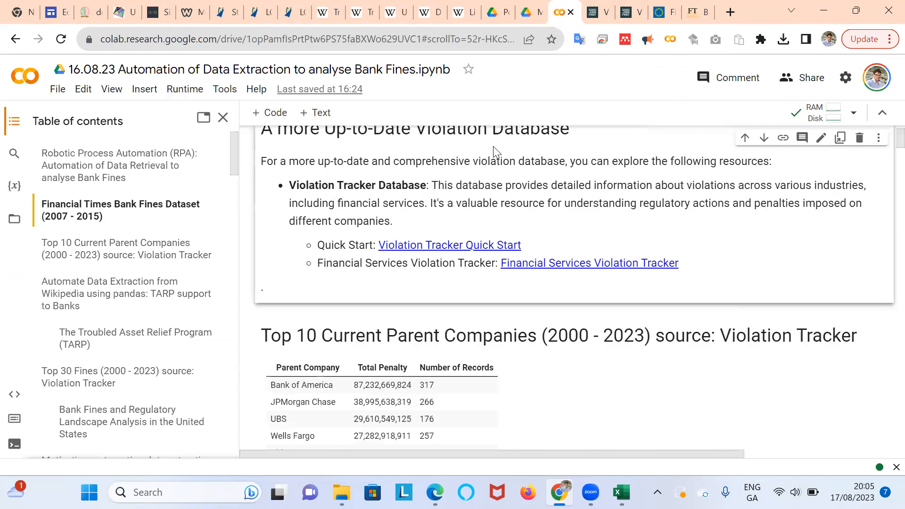
pyautogui.scroll(-3)
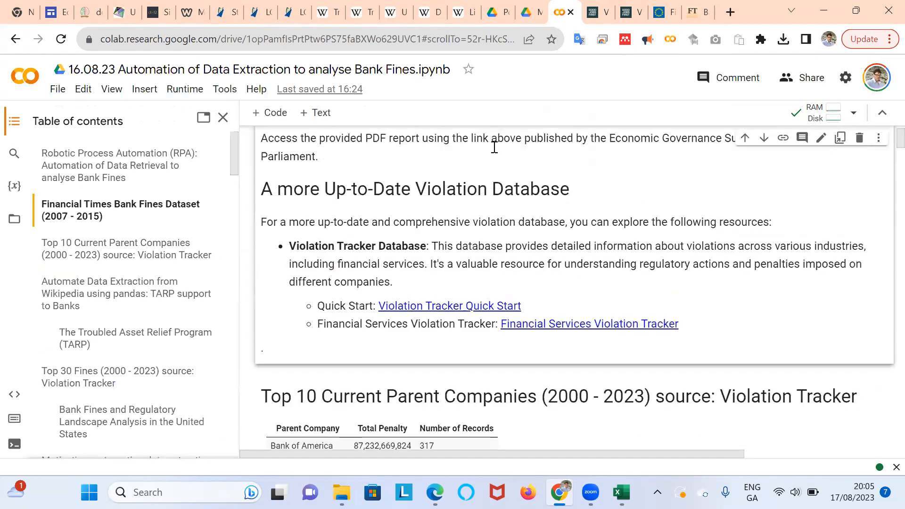
pyautogui.scroll(-3)
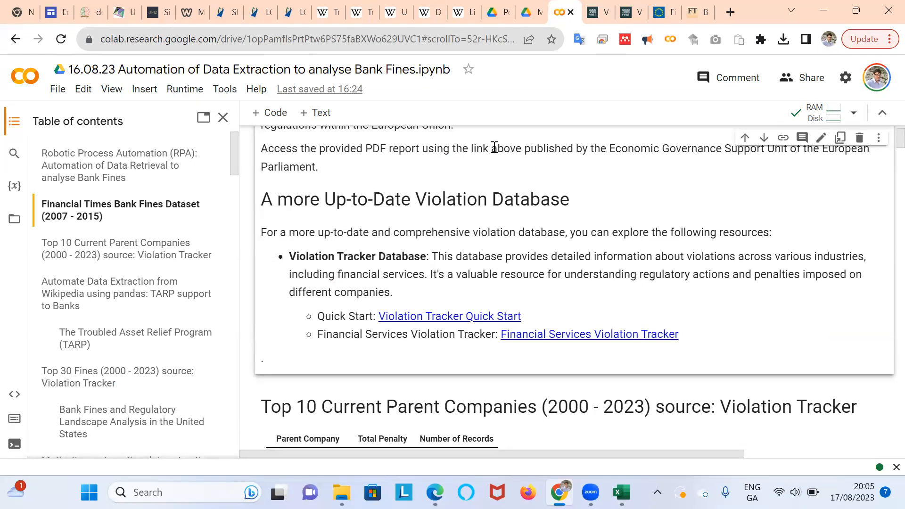
pyautogui.scroll(-3)
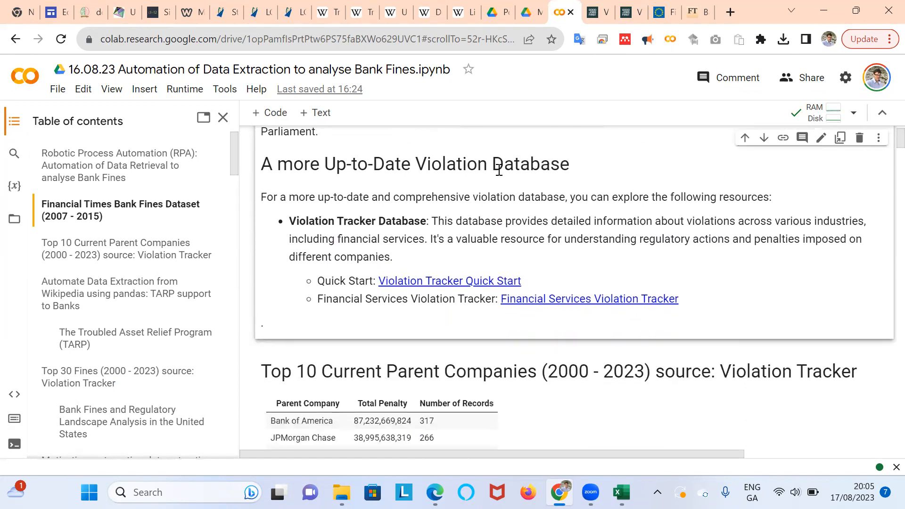
pyautogui.scroll(-3)
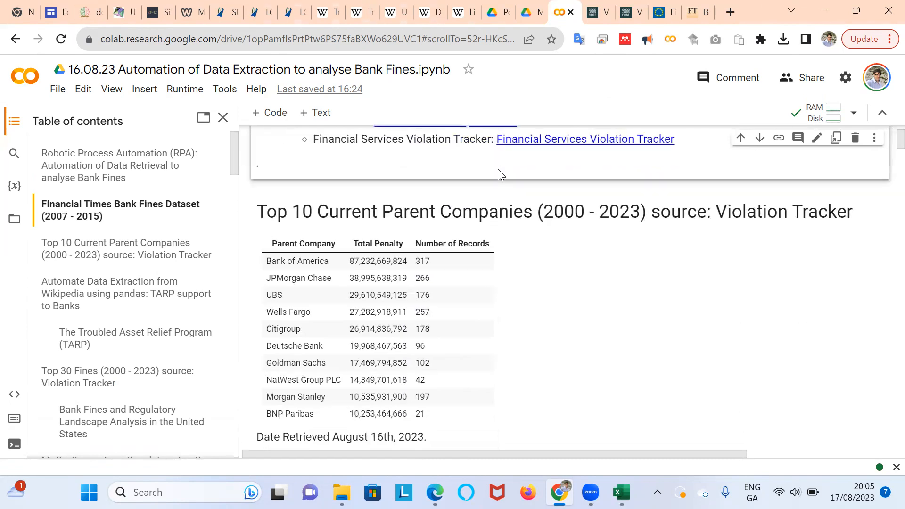
pyautogui.scroll(-3)
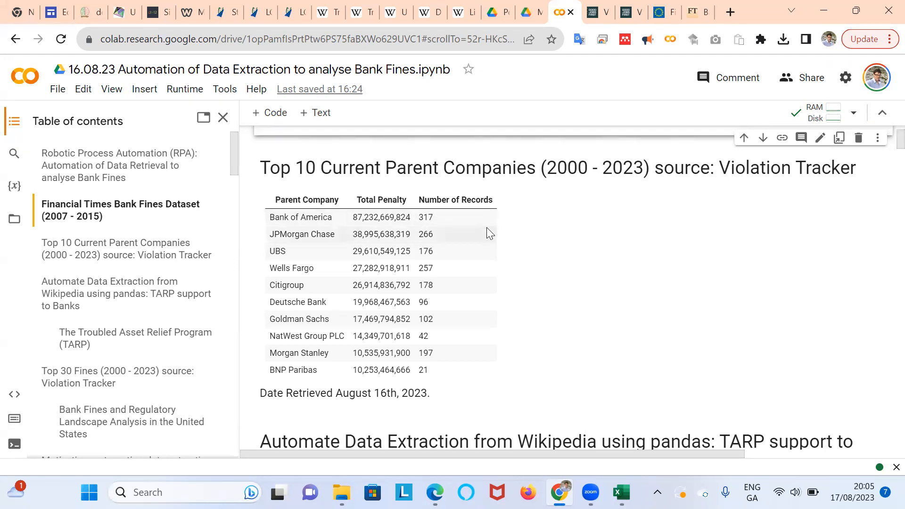
pyautogui.scroll(-3)
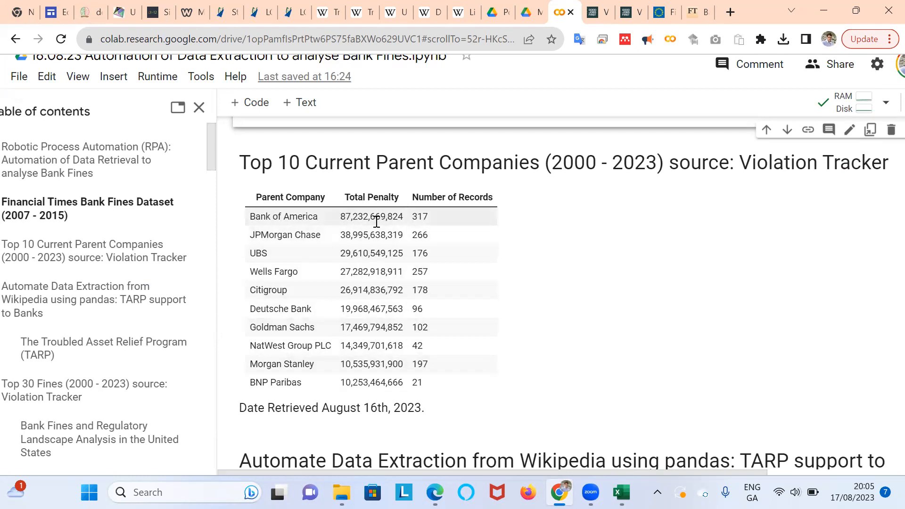
pyautogui.moveTo(332, 237)
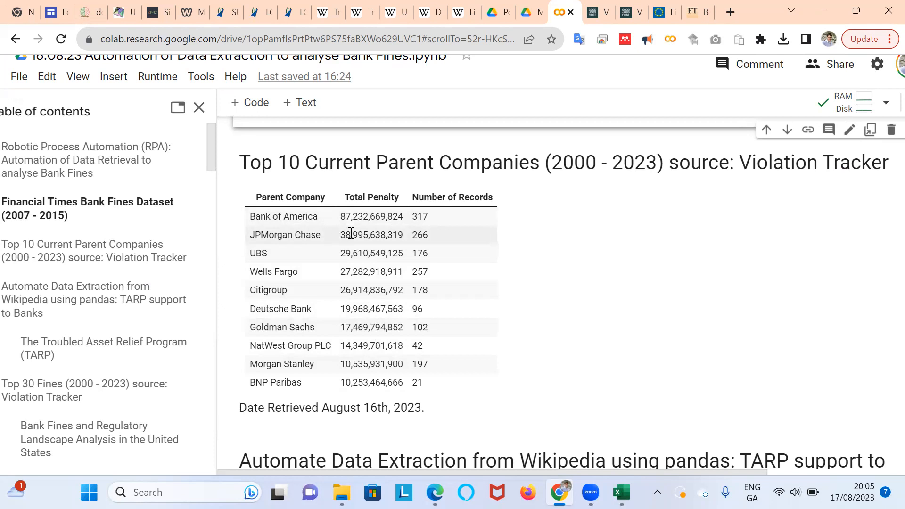
pyautogui.moveTo(305, 258)
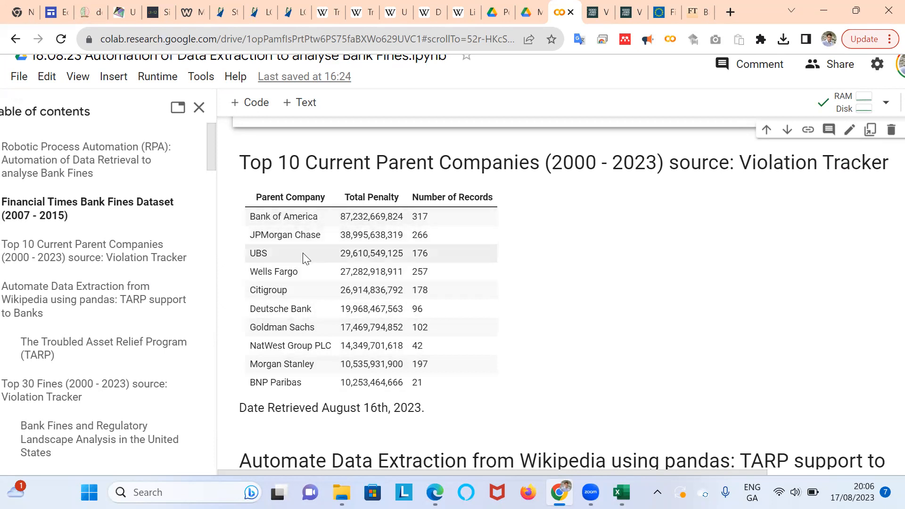
pyautogui.moveTo(343, 246)
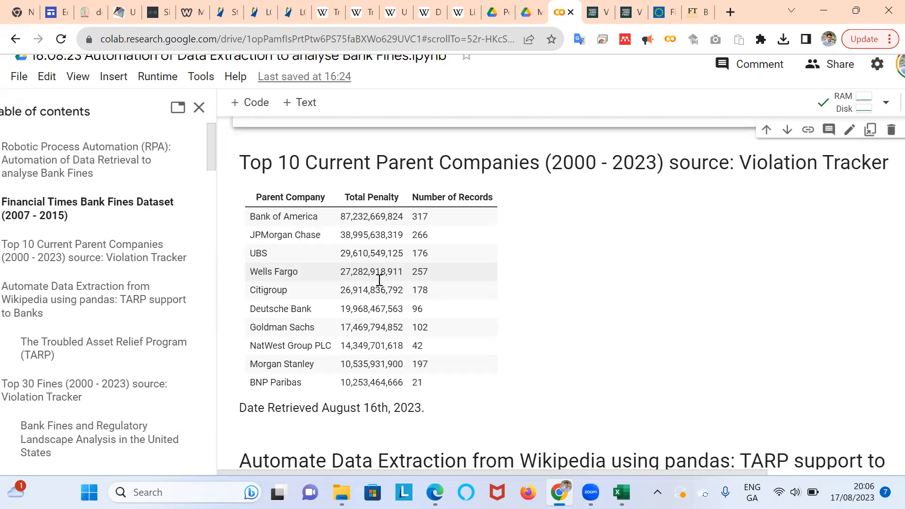
pyautogui.moveTo(427, 290)
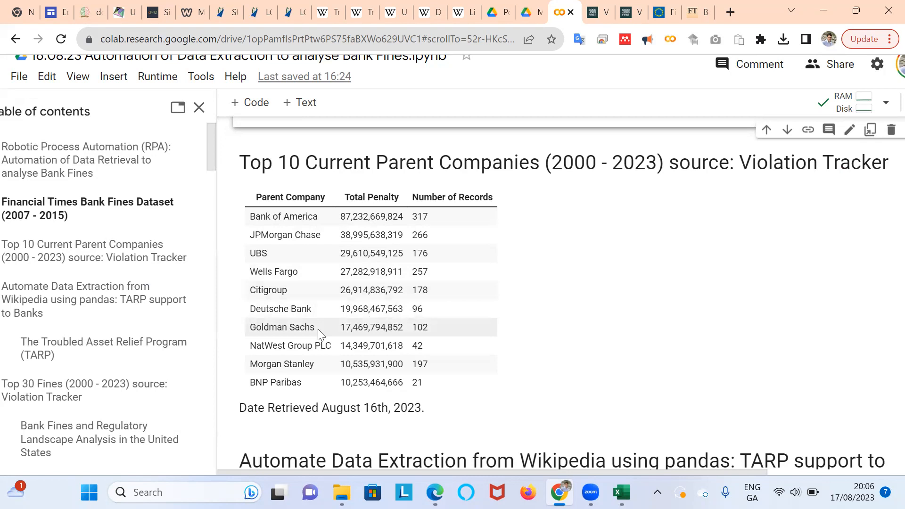
pyautogui.moveTo(319, 336)
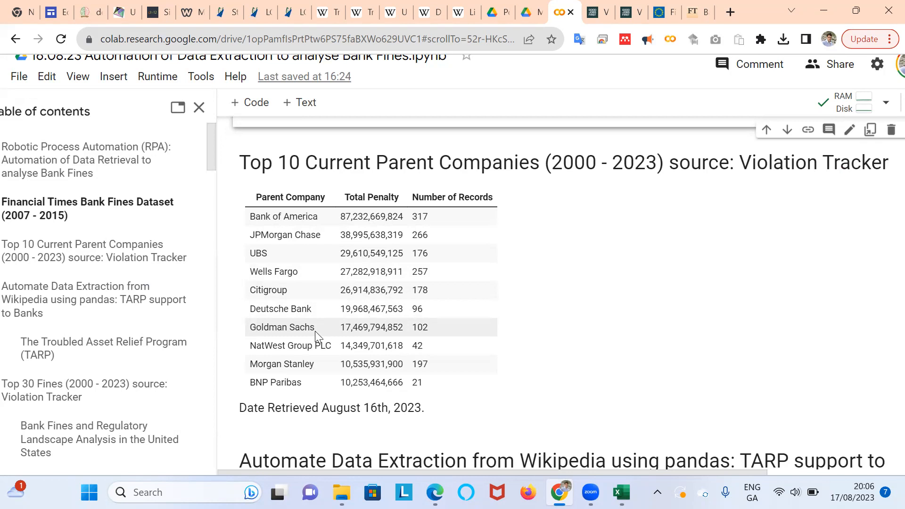
pyautogui.moveTo(316, 333)
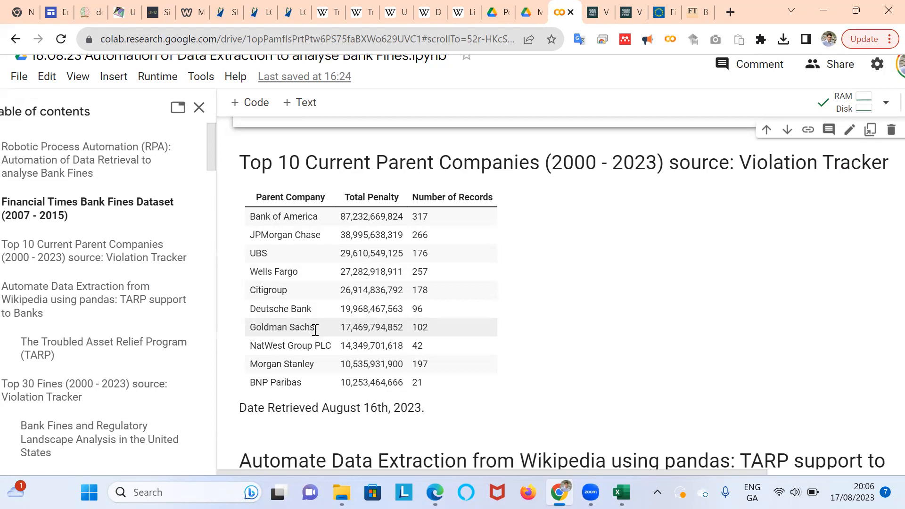
pyautogui.moveTo(306, 306)
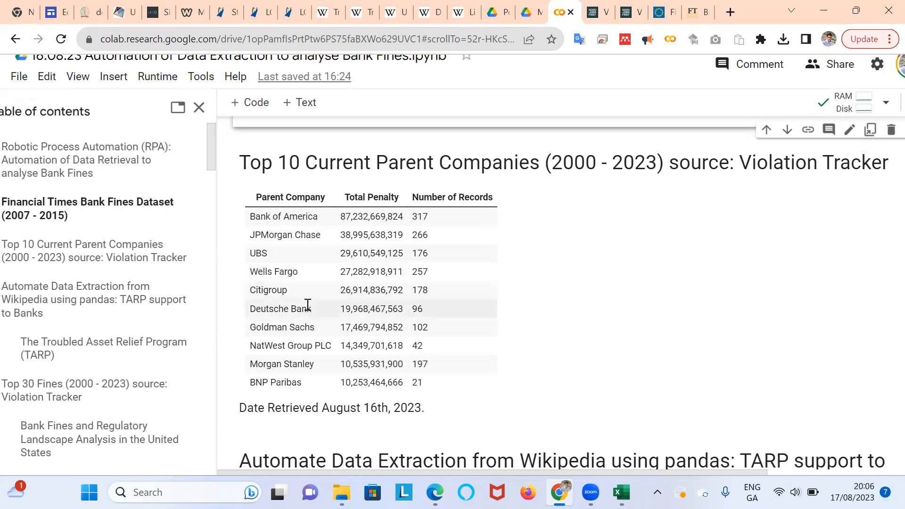
pyautogui.moveTo(307, 261)
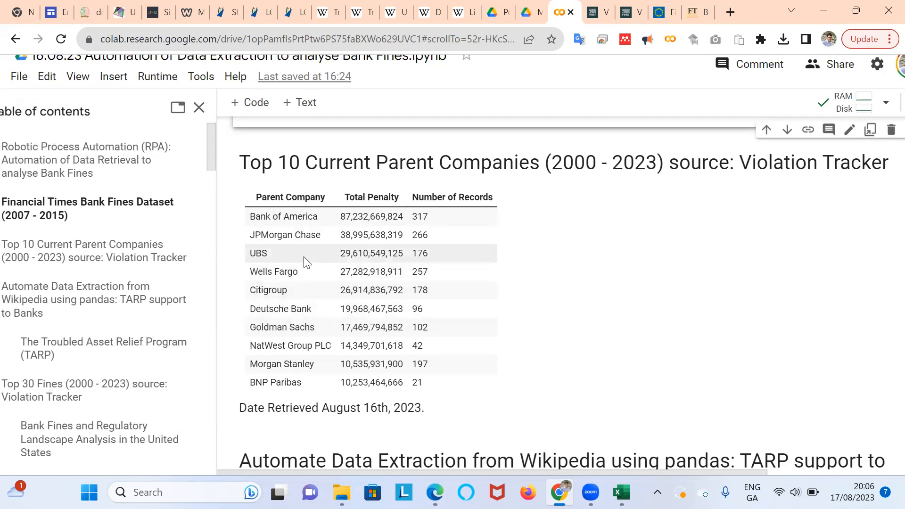
pyautogui.moveTo(309, 304)
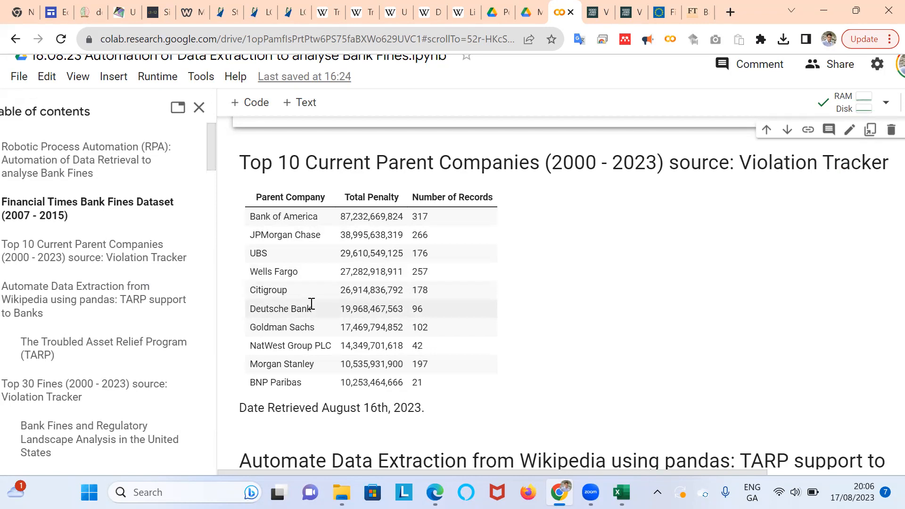
pyautogui.scroll(-3)
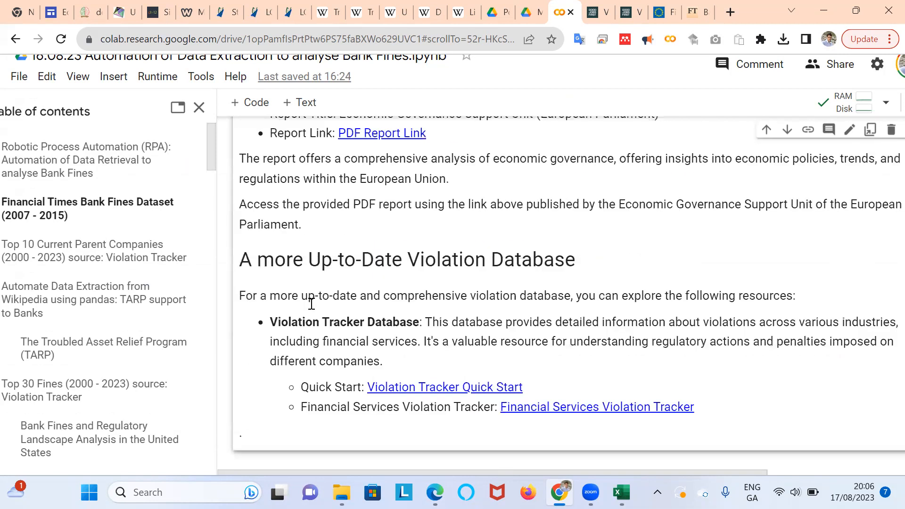